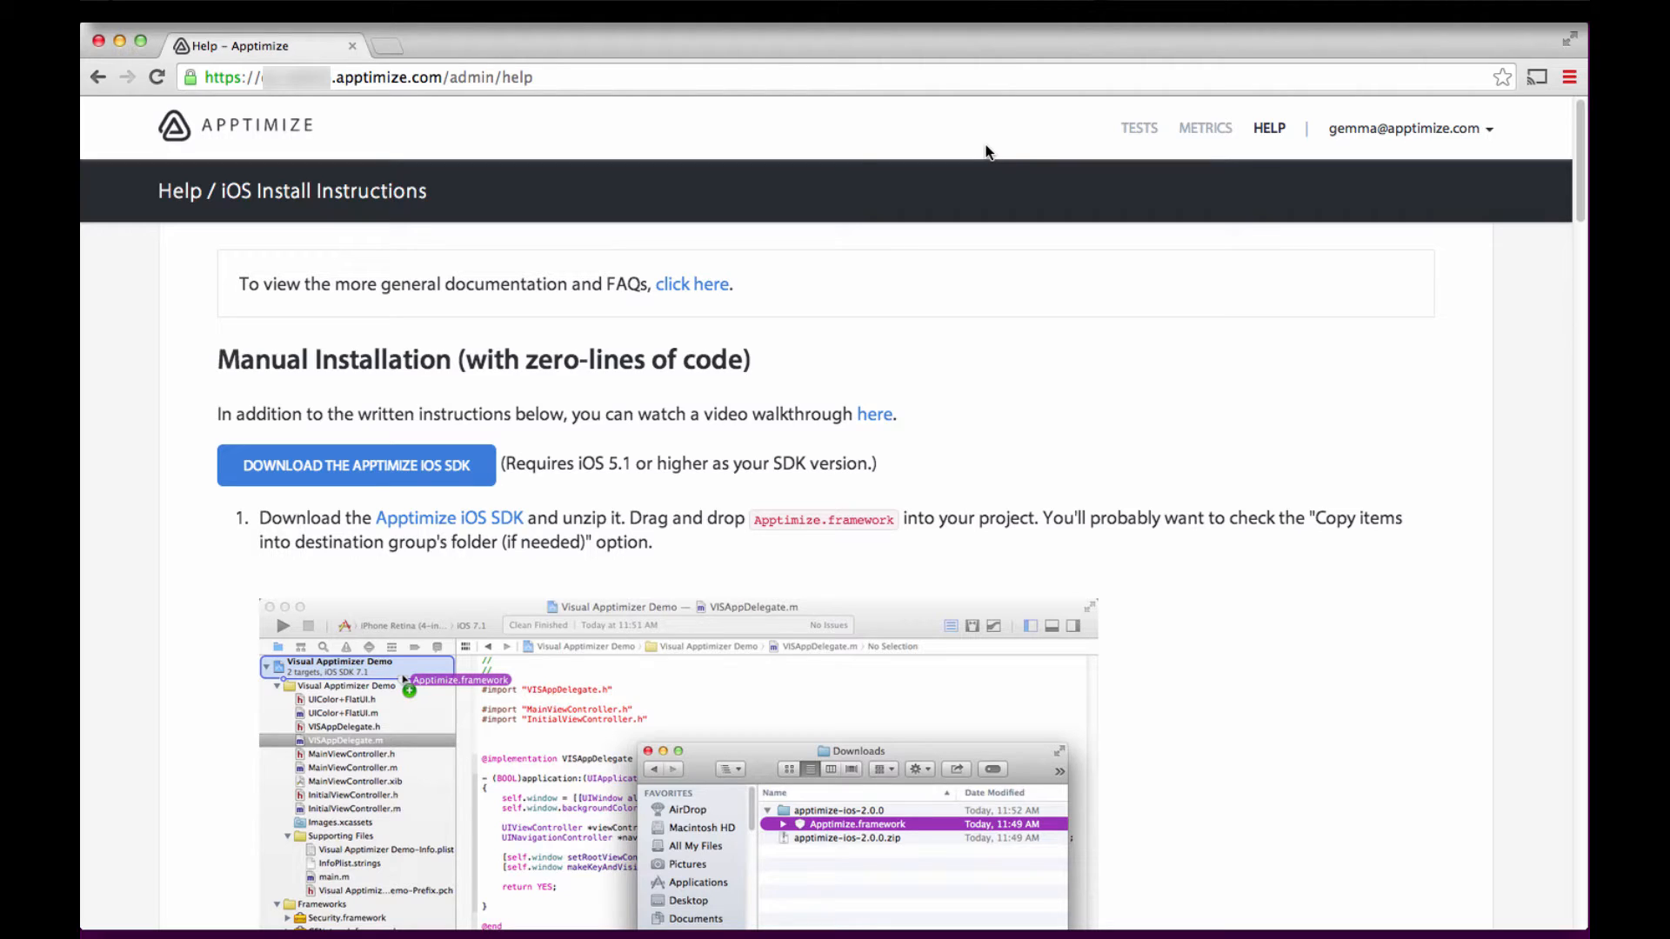
{"action": "mouse_move", "coordinate": [1192, 291]}
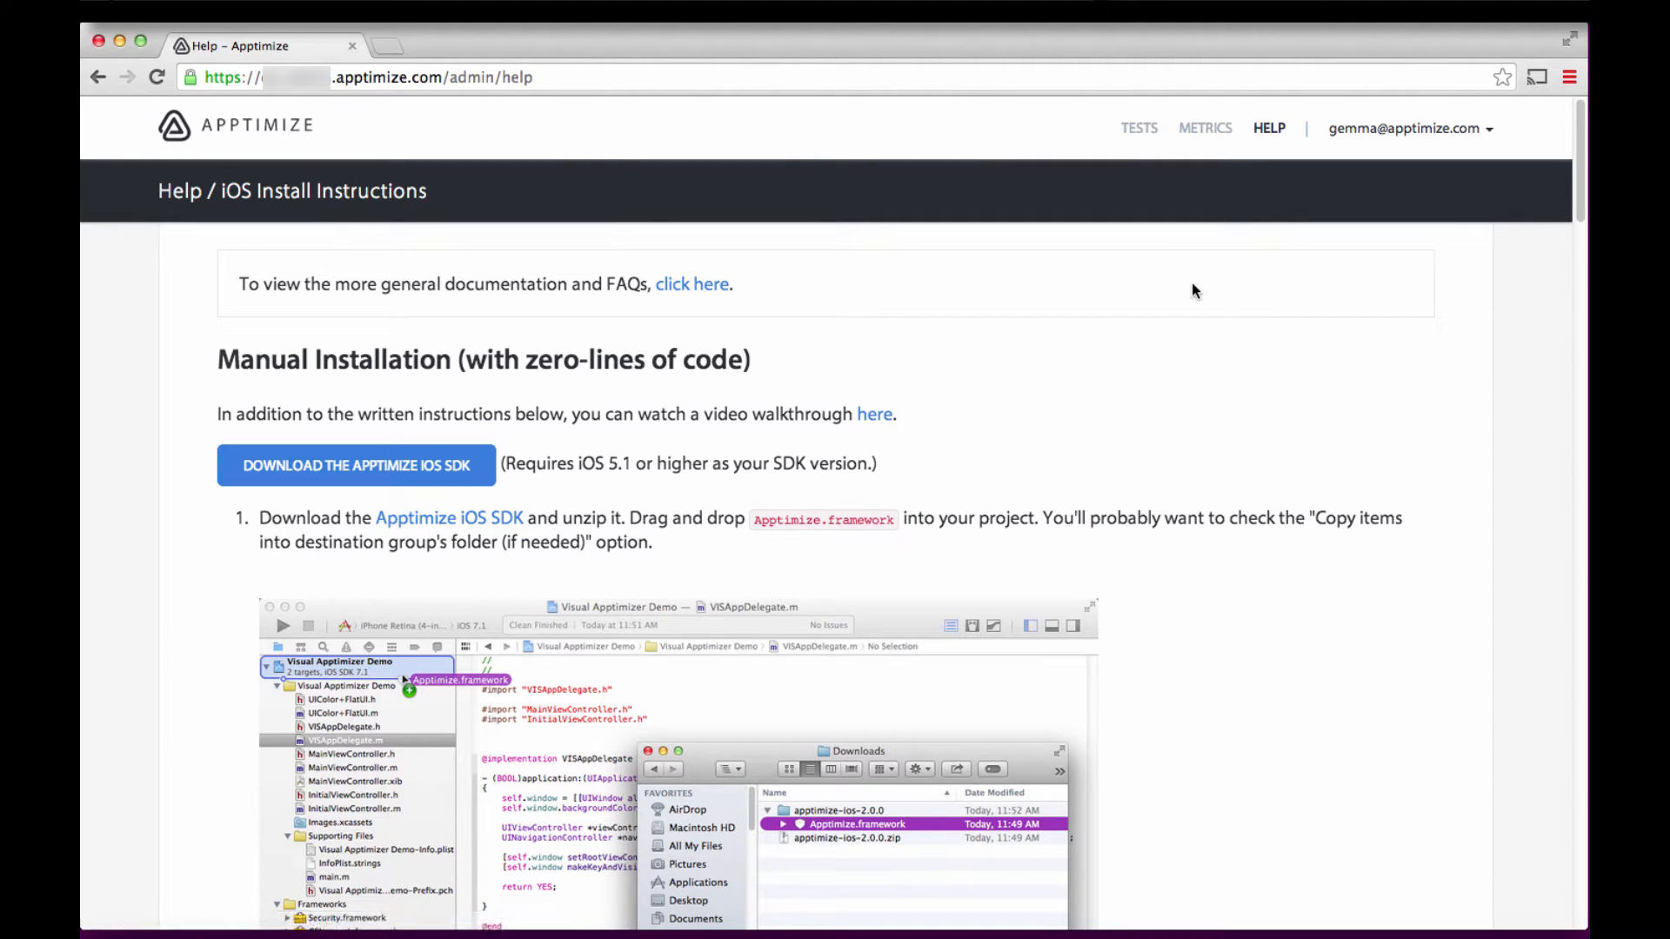
{"action": "mouse_move", "coordinate": [1019, 435]}
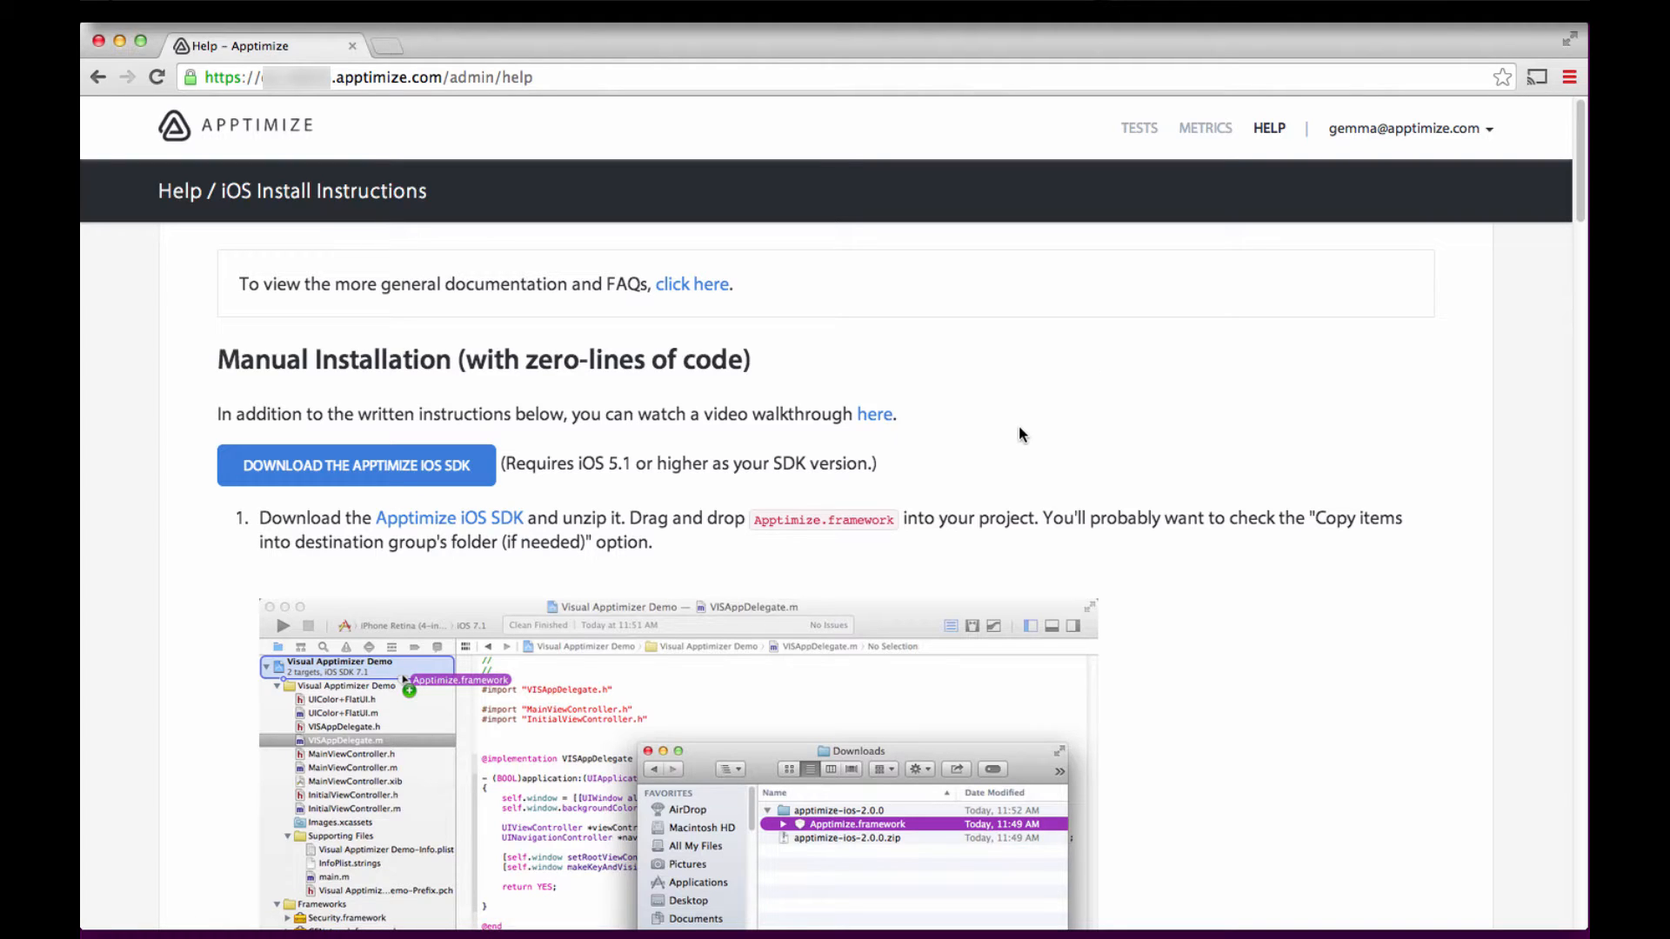
{"action": "mouse_move", "coordinate": [563, 474]}
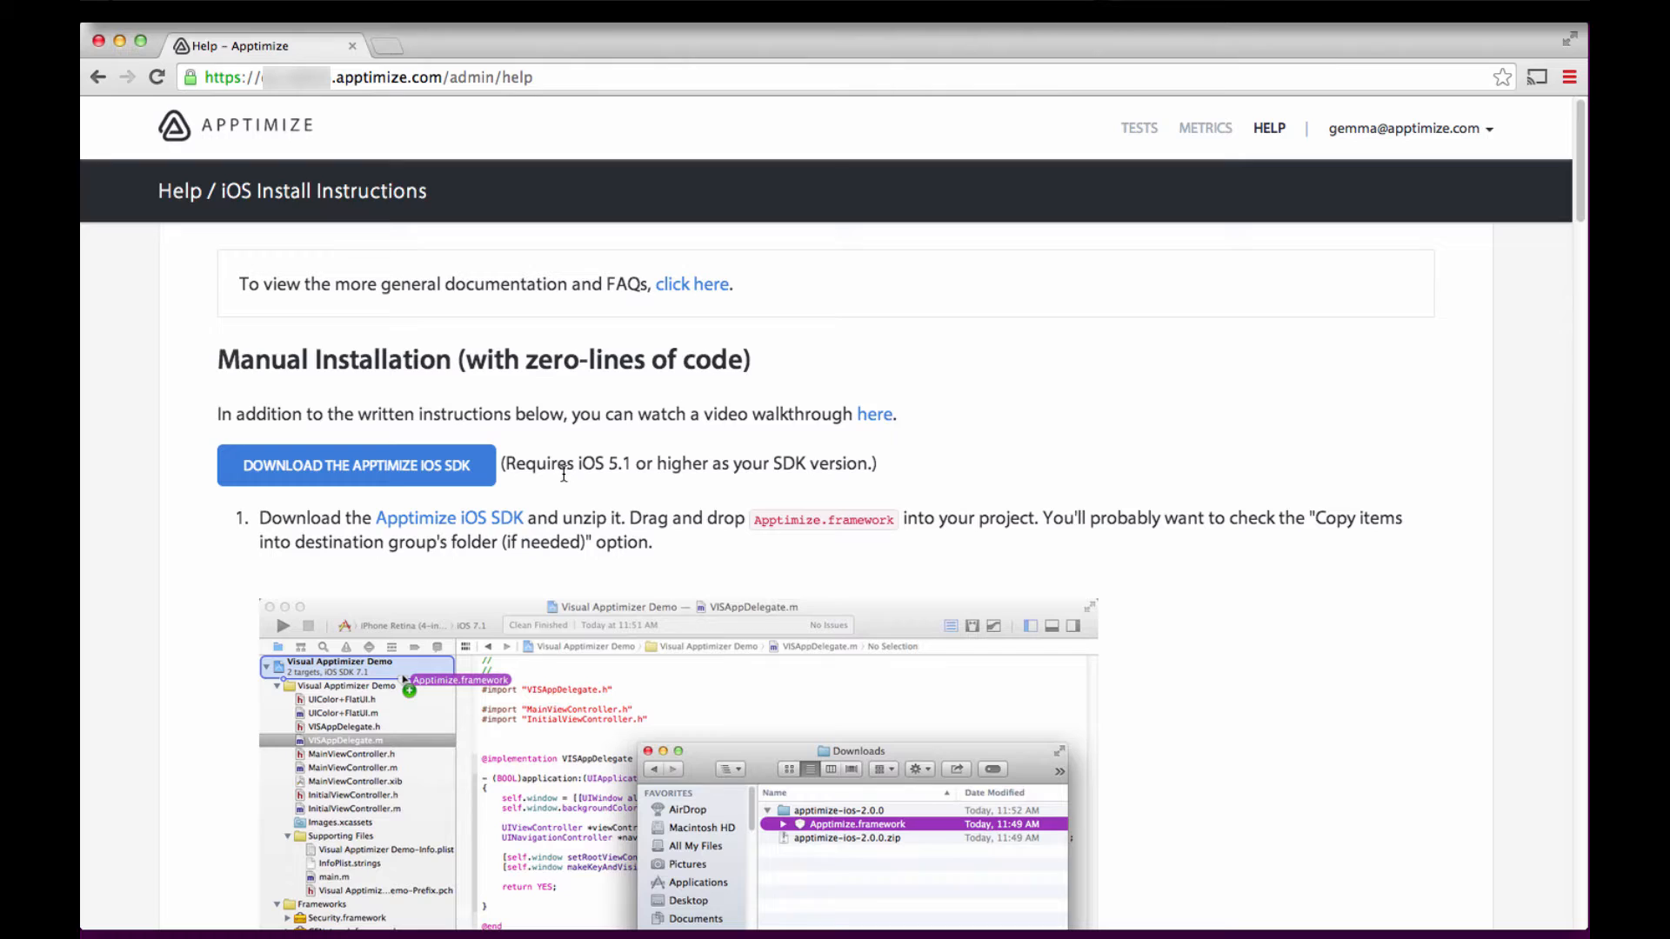
Download the apptimize-ios-2.0.0 SDK zip and scroll down to the install steps
{"action": "left_click", "coordinate": [356, 466]}
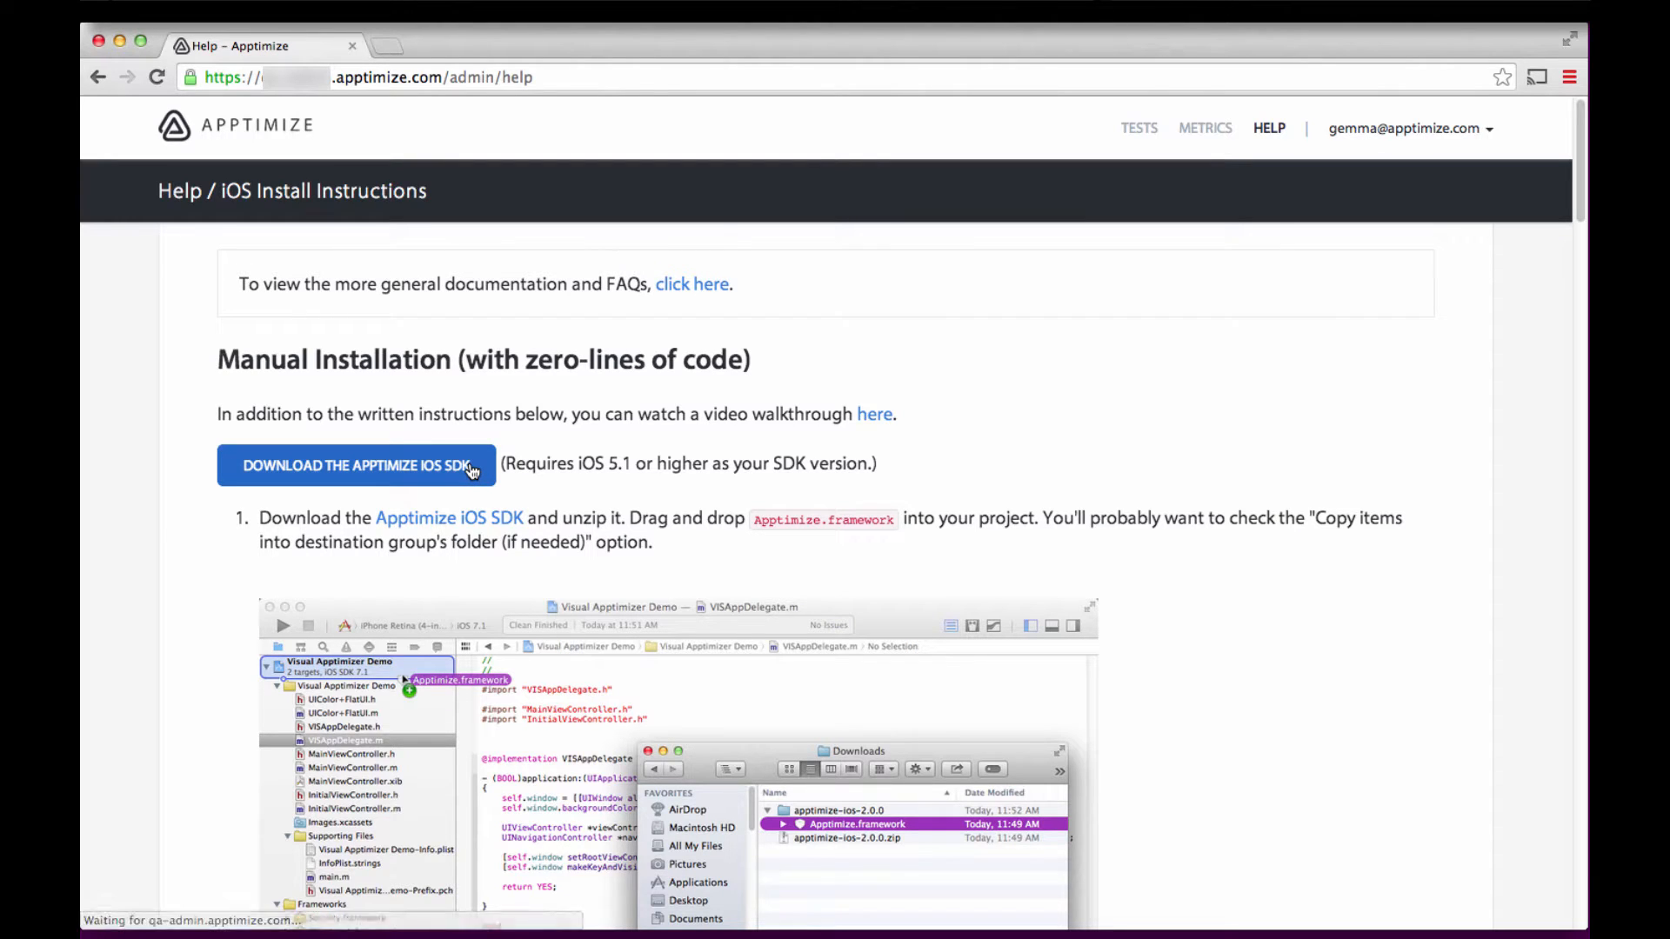
{"action": "left_click", "coordinate": [357, 466]}
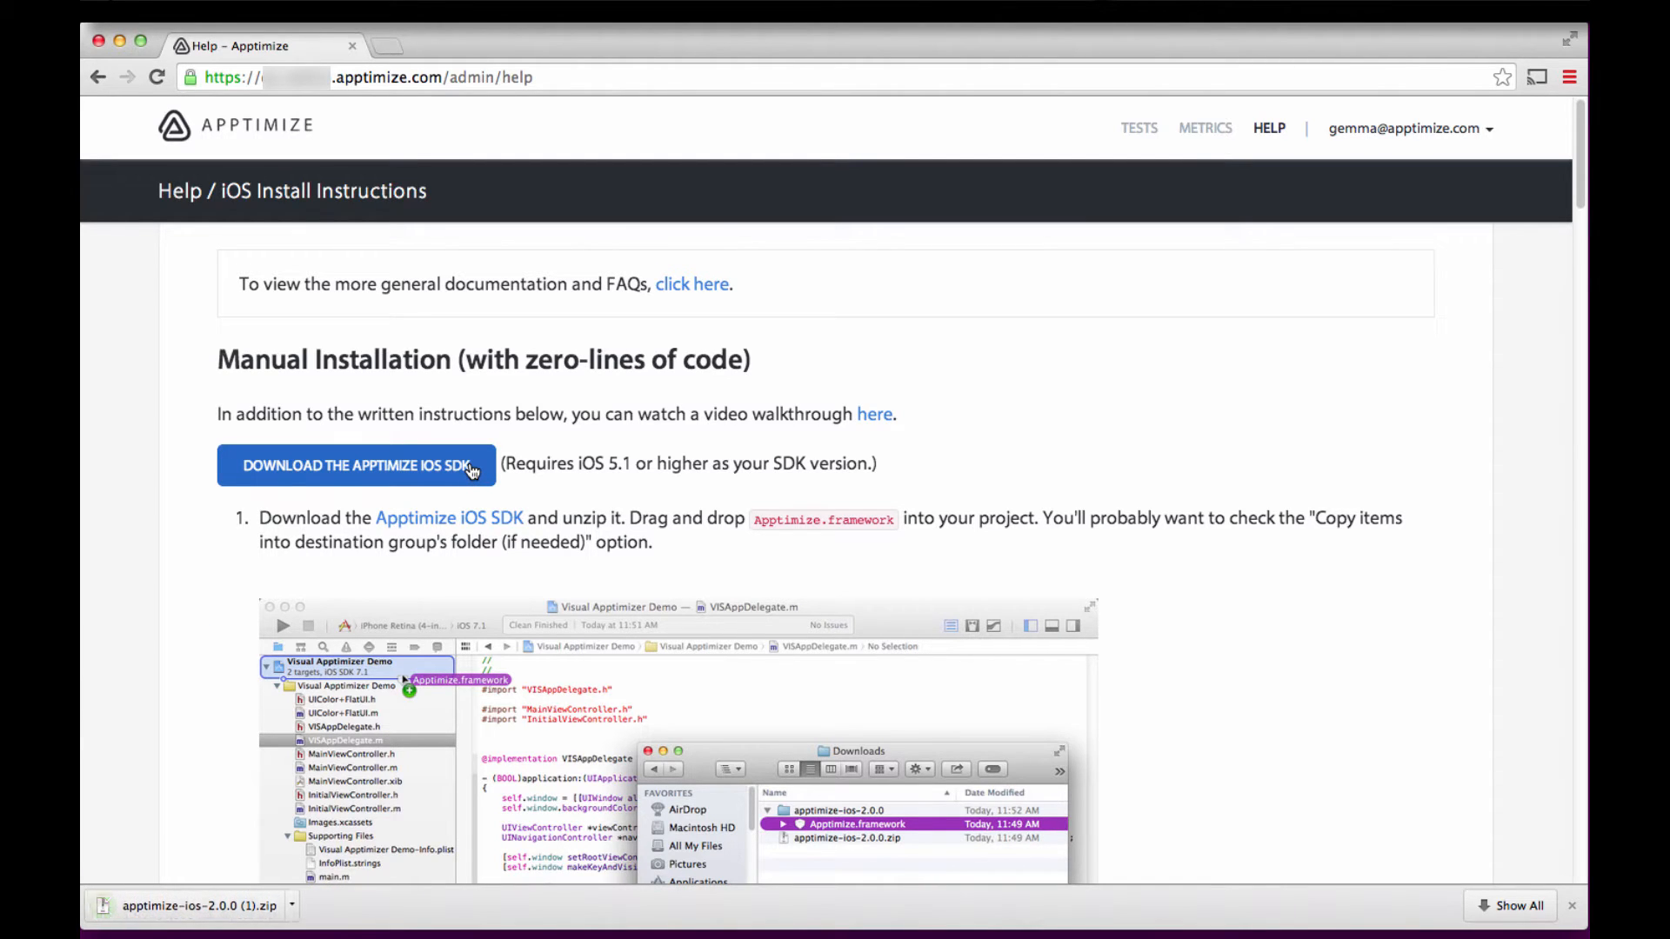
{"action": "scroll", "scroll_direction": "down", "scroll_amount": 3}
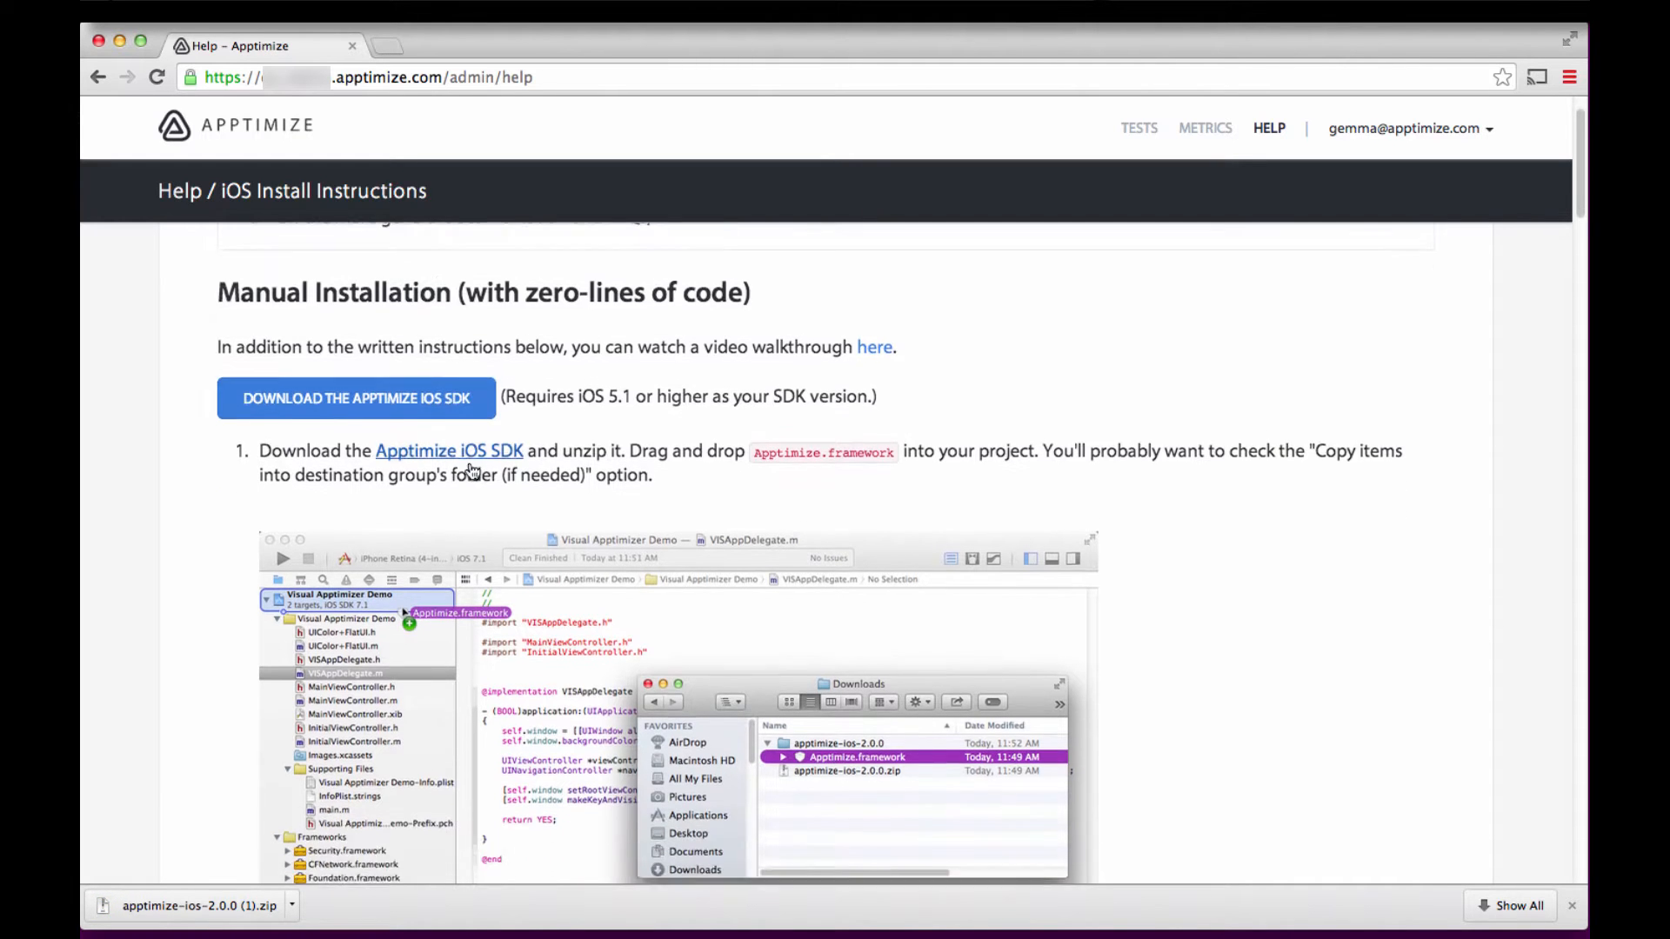
{"action": "scroll", "scroll_direction": "down", "scroll_amount": 3}
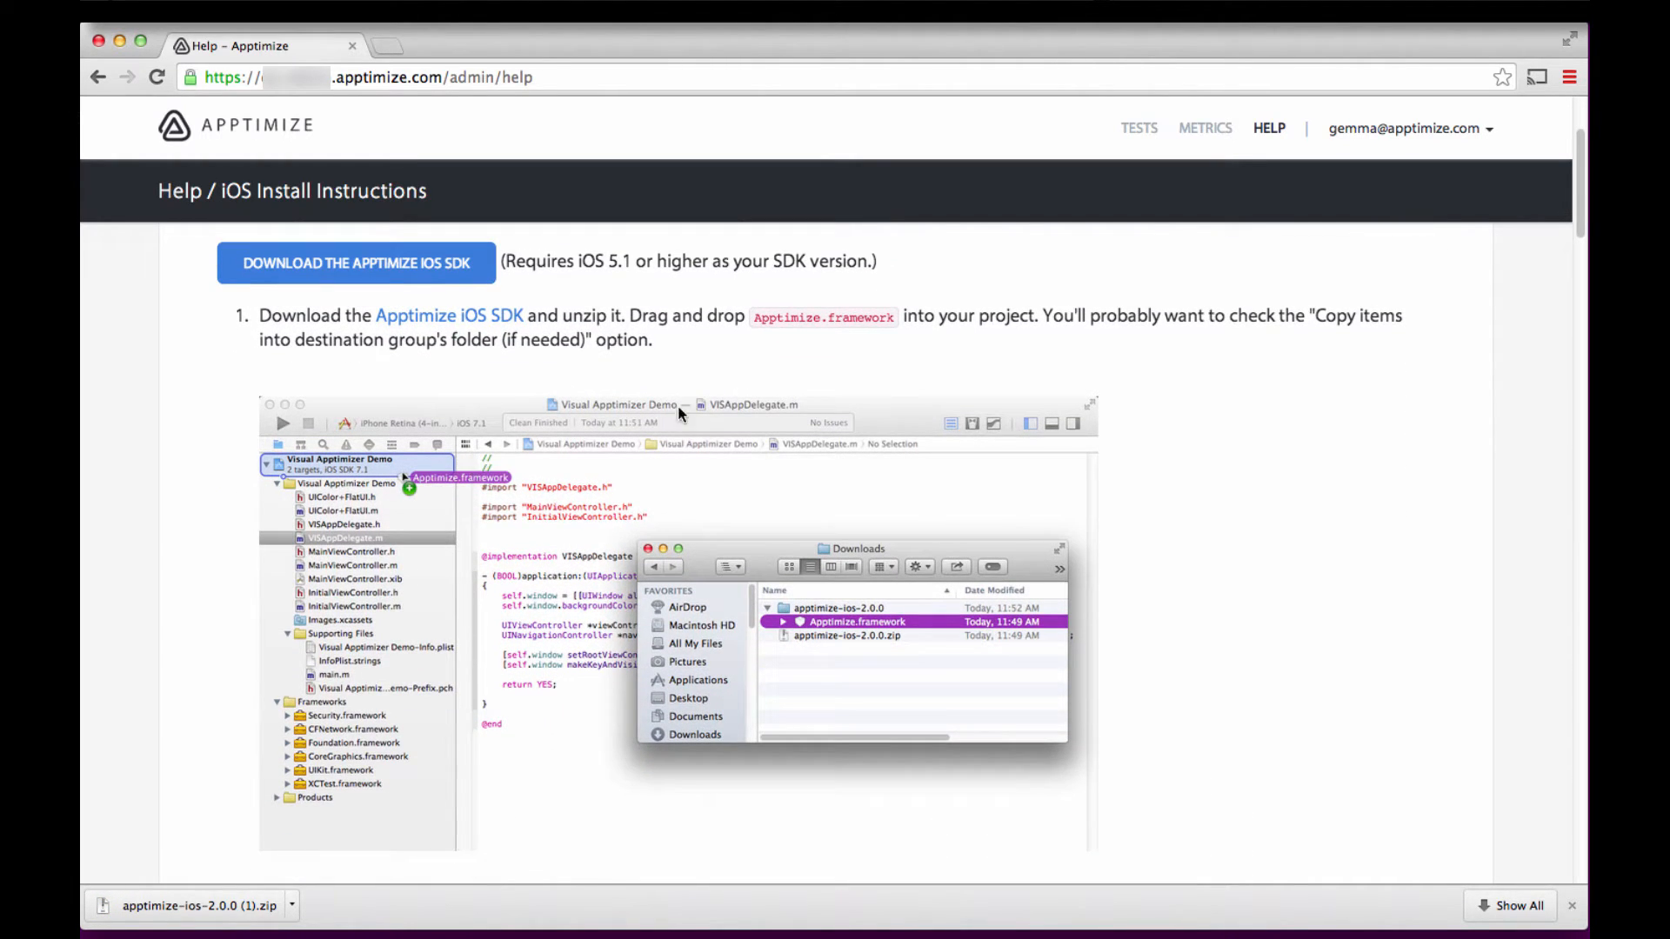
{"action": "mouse_move", "coordinate": [801, 343]}
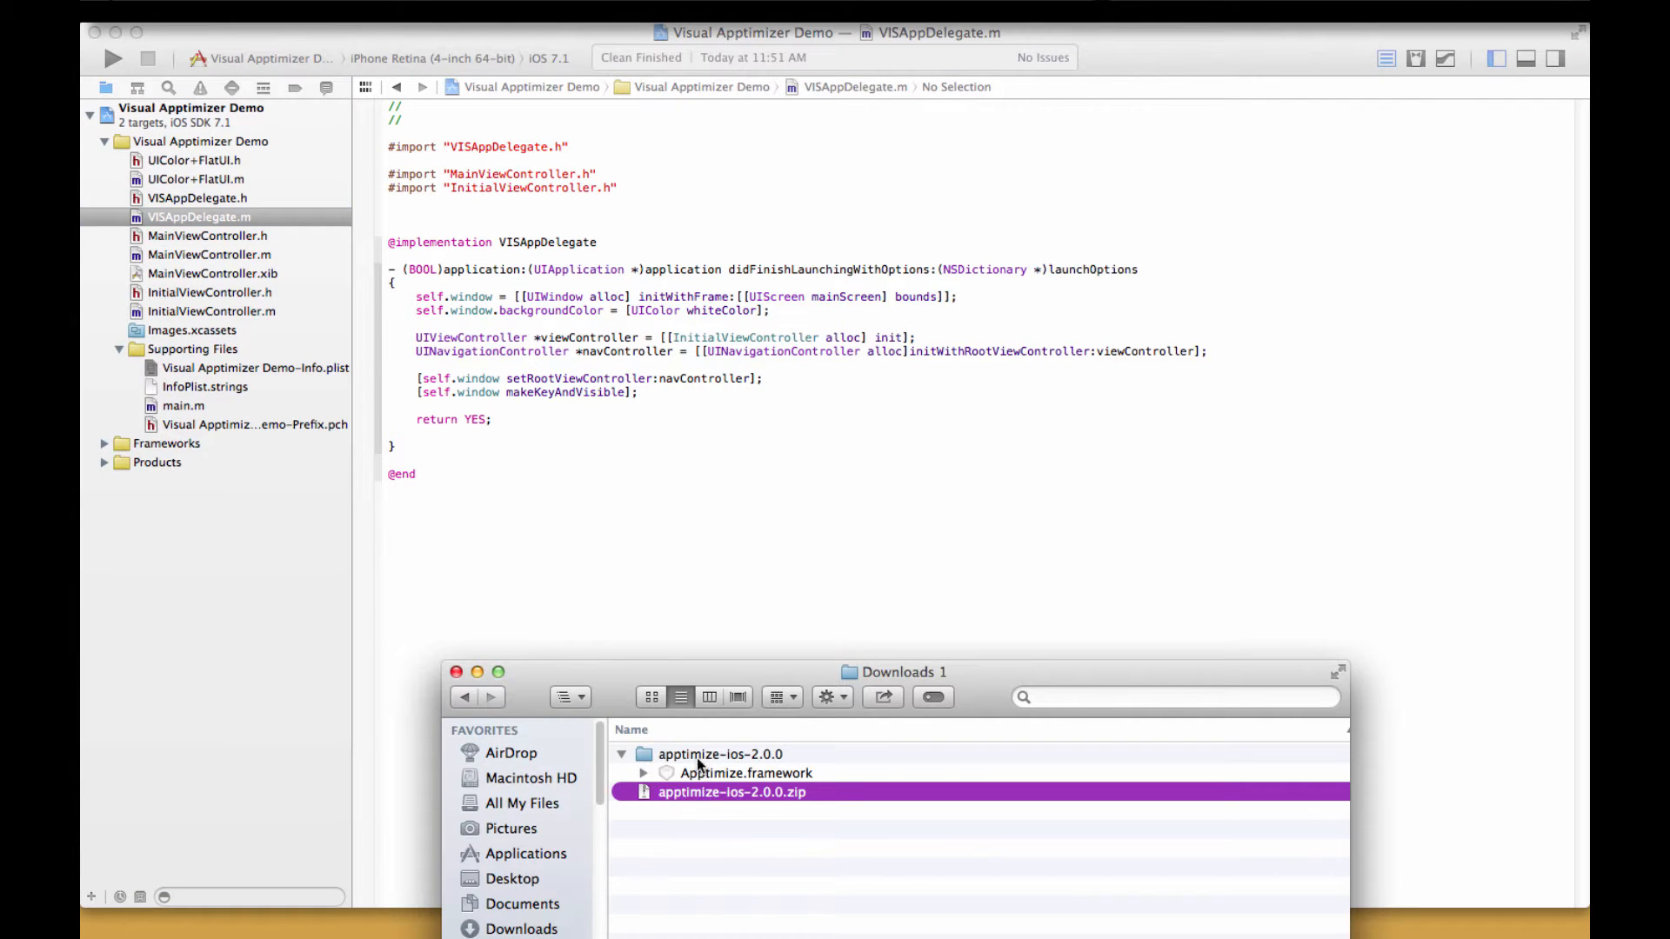
Add Apptimize.framework to the project, copying it and adding it to the demo target
{"action": "left_click", "coordinate": [745, 772]}
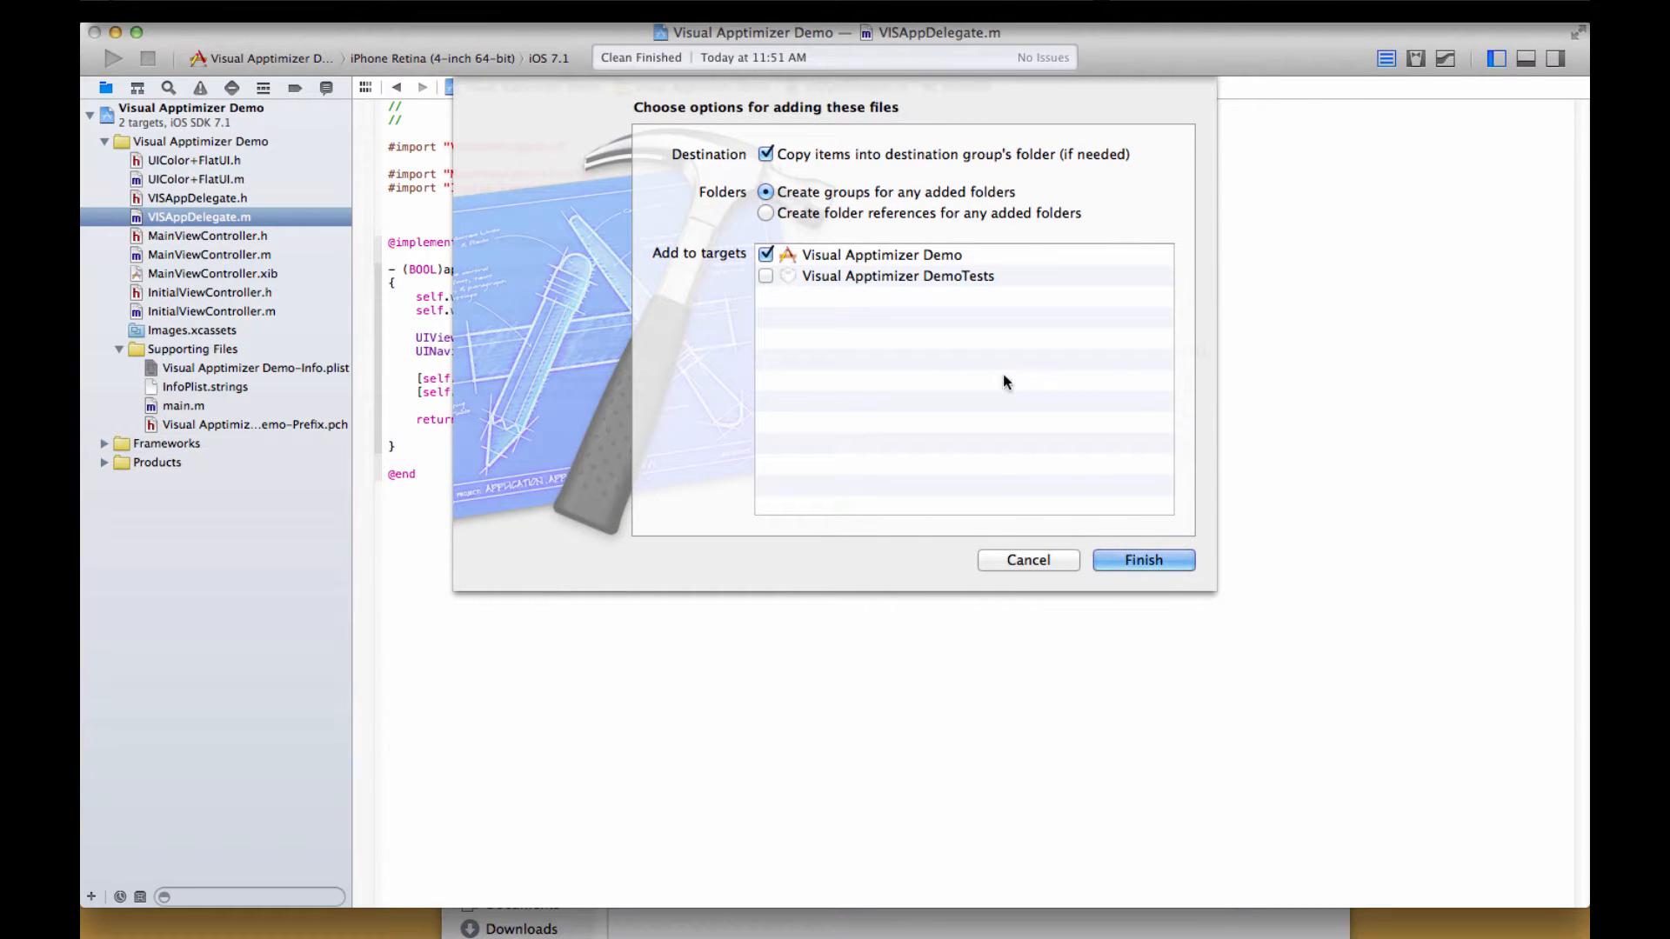
{"action": "left_click", "coordinate": [1143, 560]}
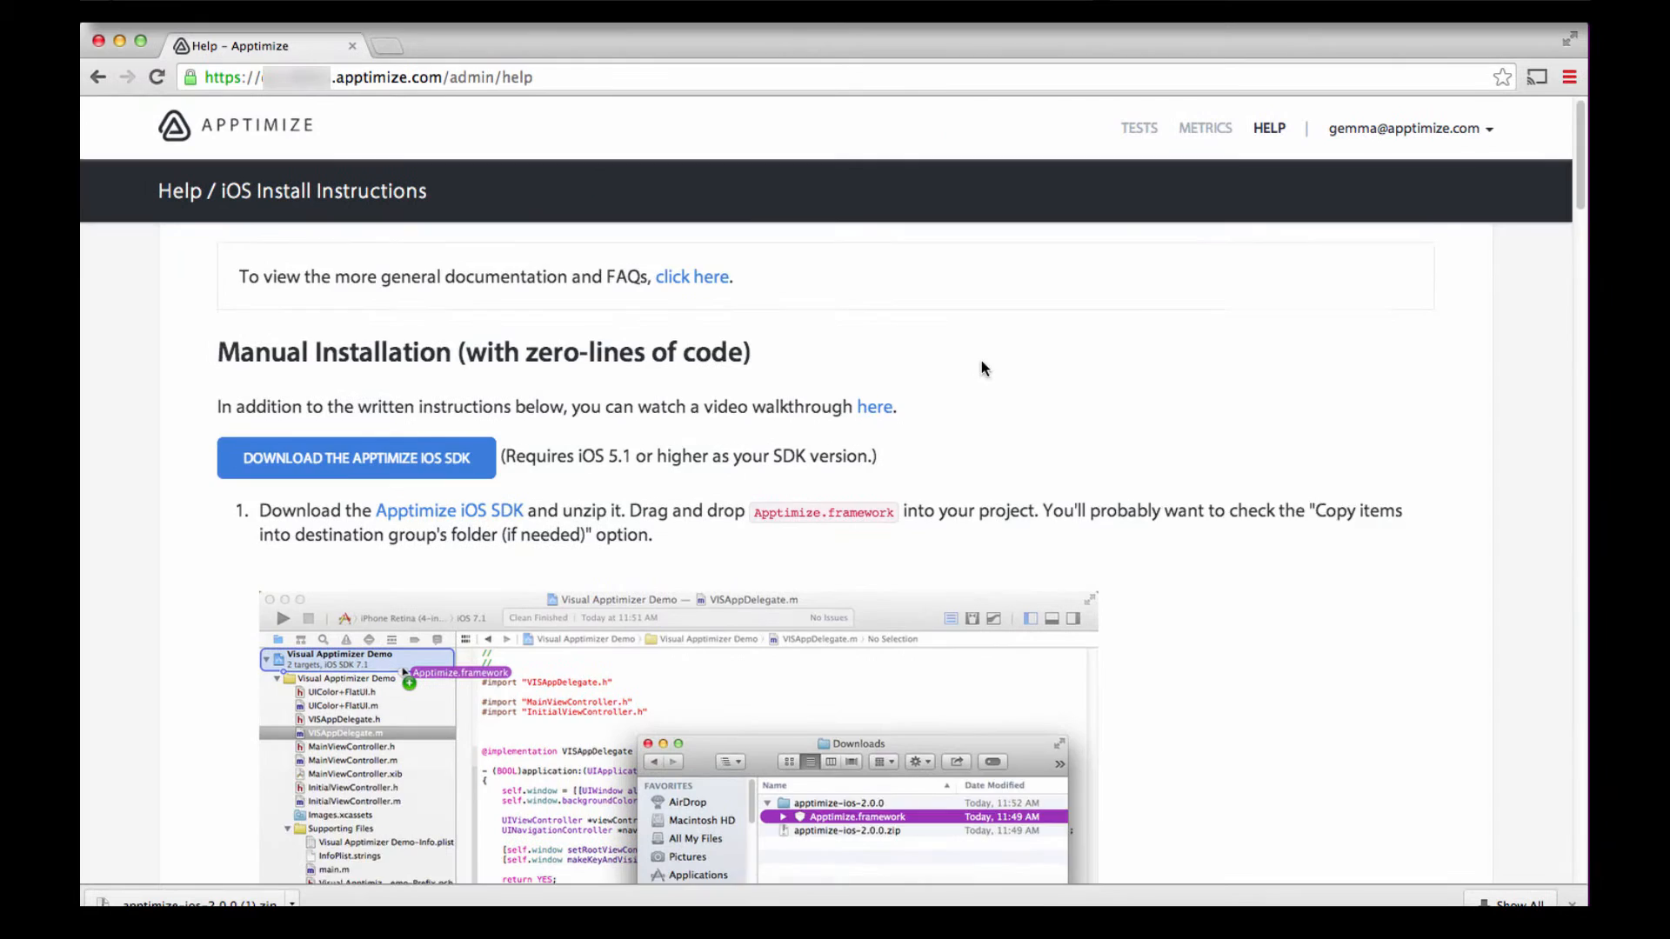
Scroll the install page to step 2 about Security.framework and CFNetwork.framework
{"action": "scroll", "scroll_direction": "down", "scroll_amount": 3}
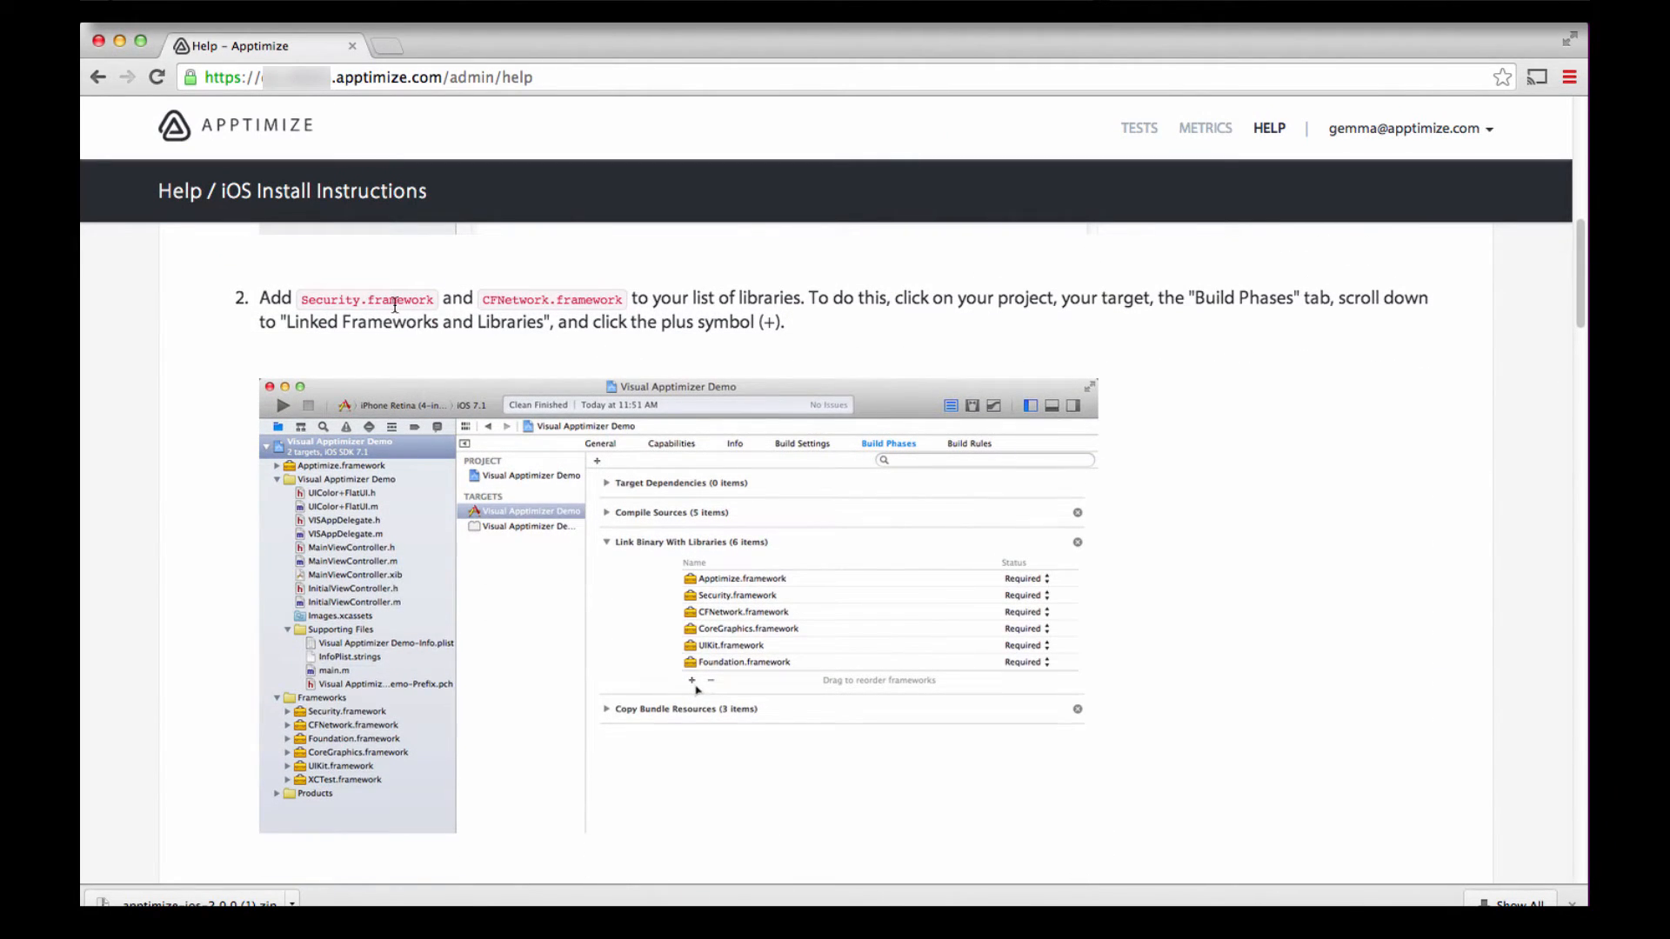
{"action": "mouse_move", "coordinate": [1227, 308]}
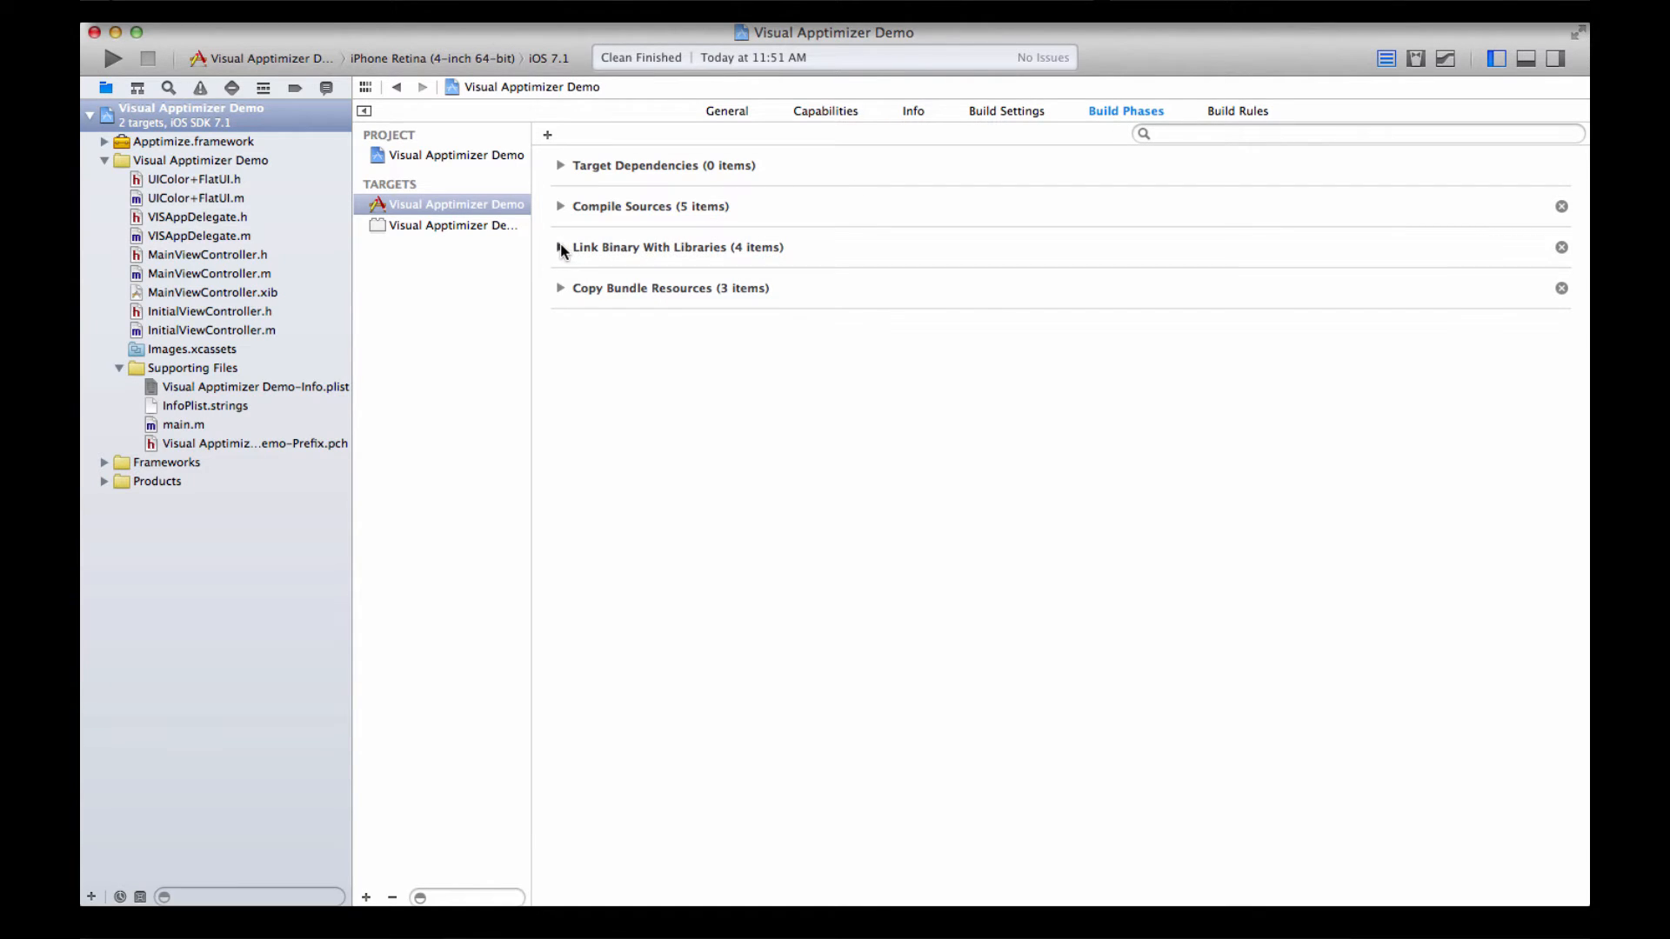
Add Security.framework and CFNetwork.framework under Link Binary With Libraries
{"action": "left_click", "coordinate": [560, 247]}
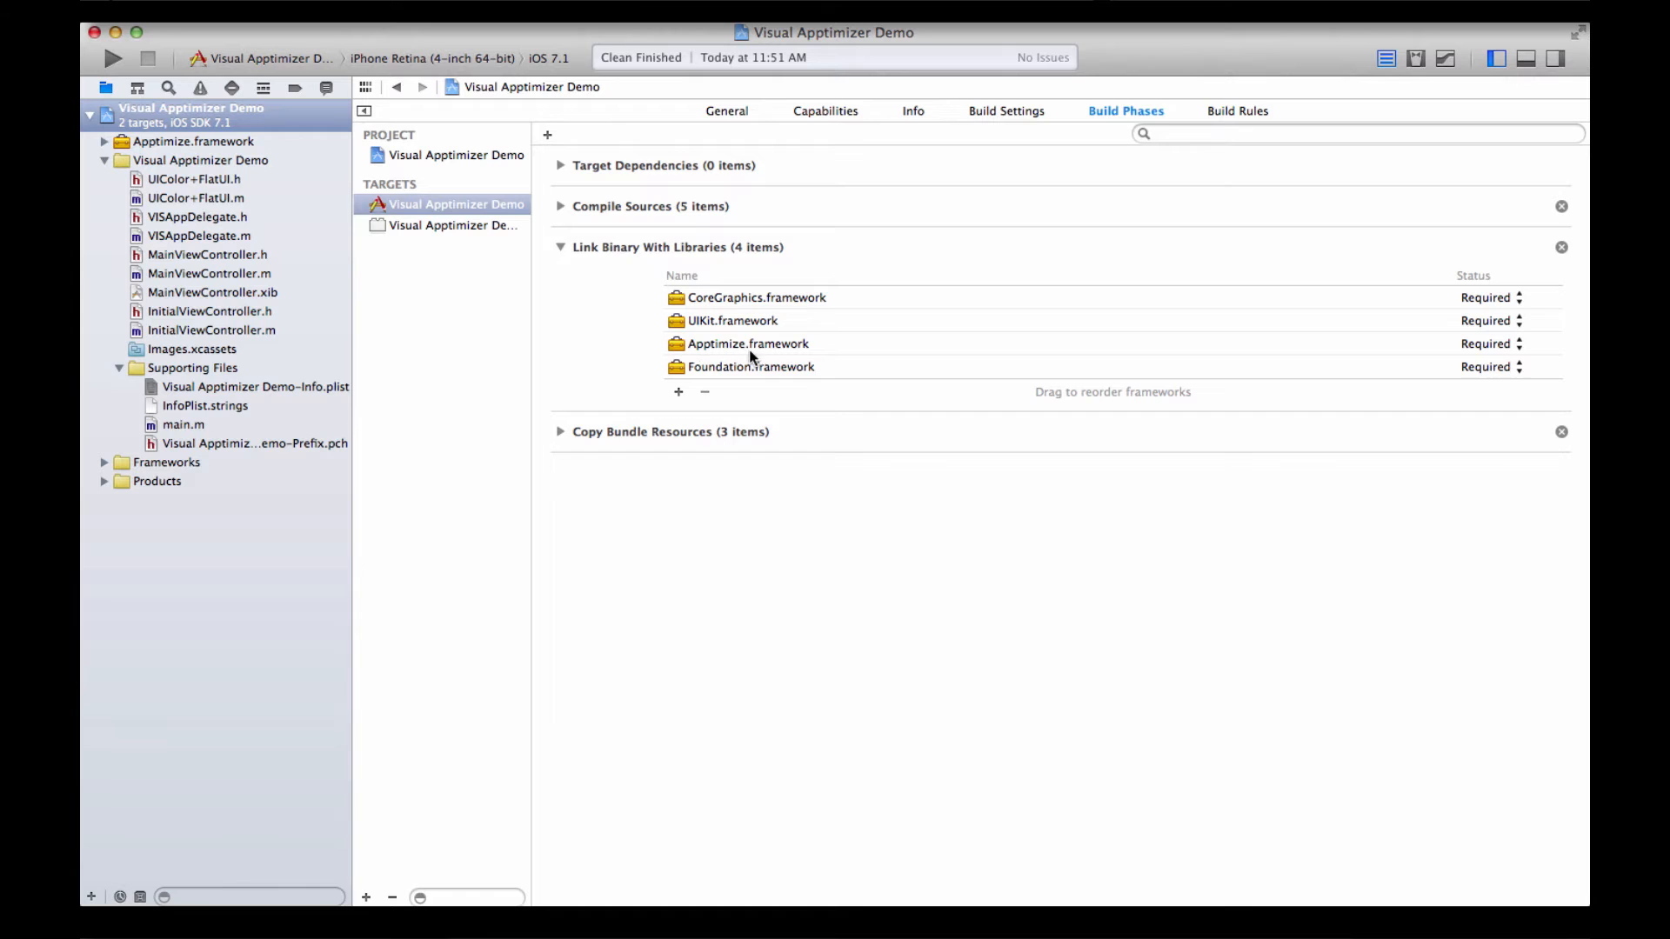
{"action": "left_click", "coordinate": [677, 392]}
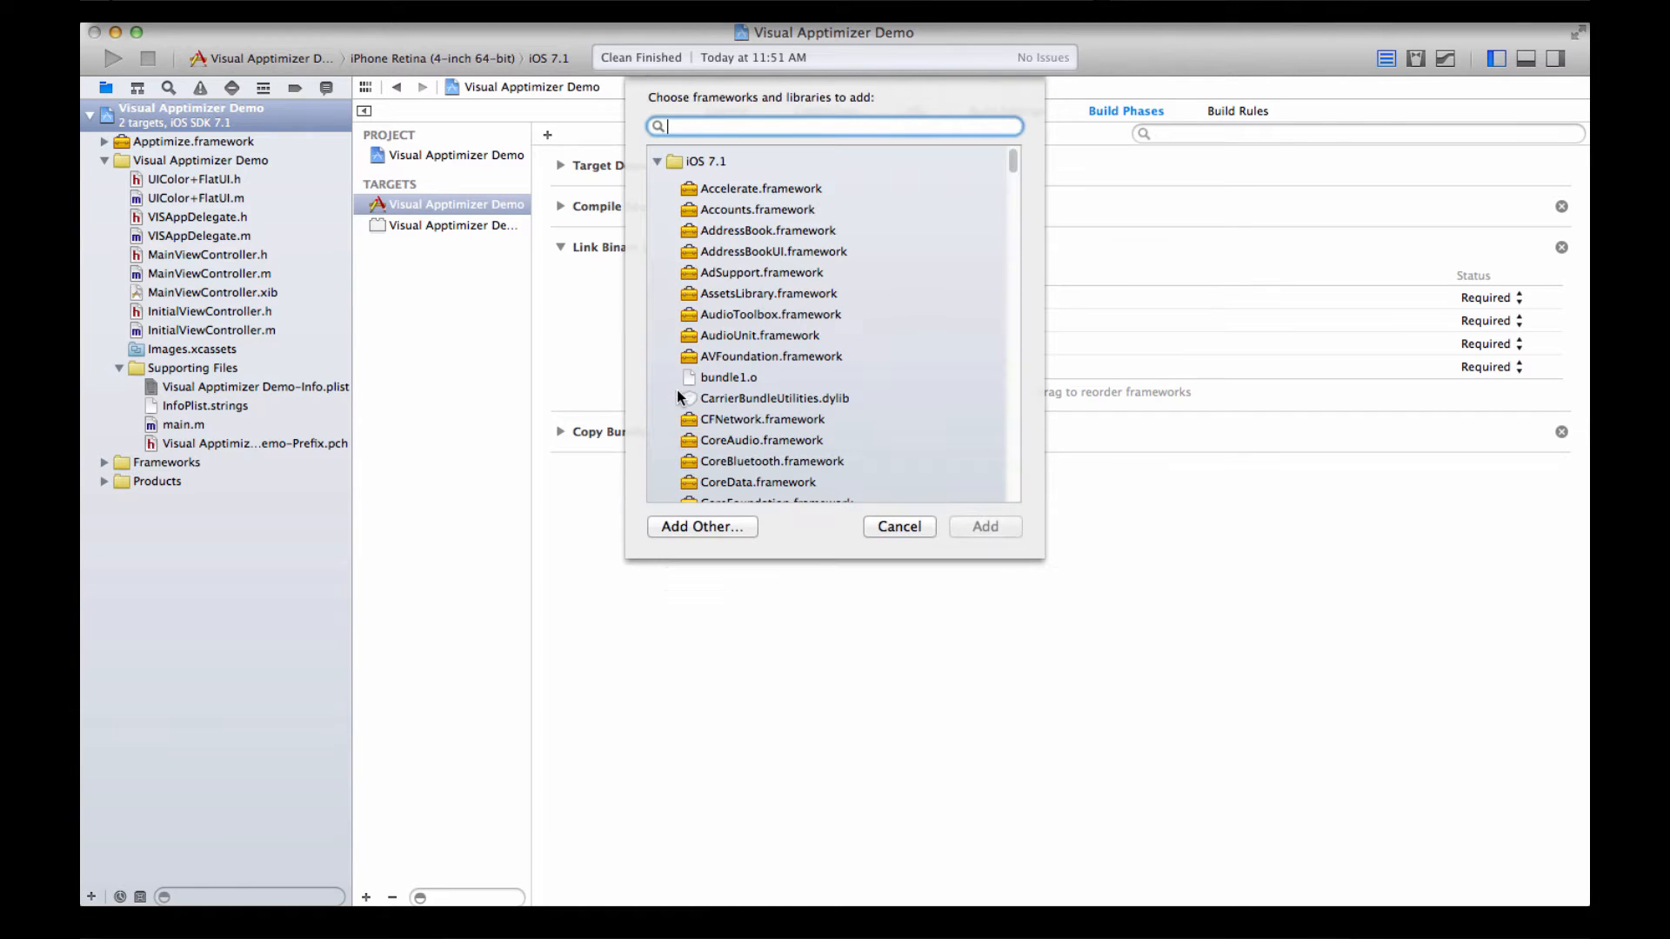
{"action": "type", "text": "Secur"}
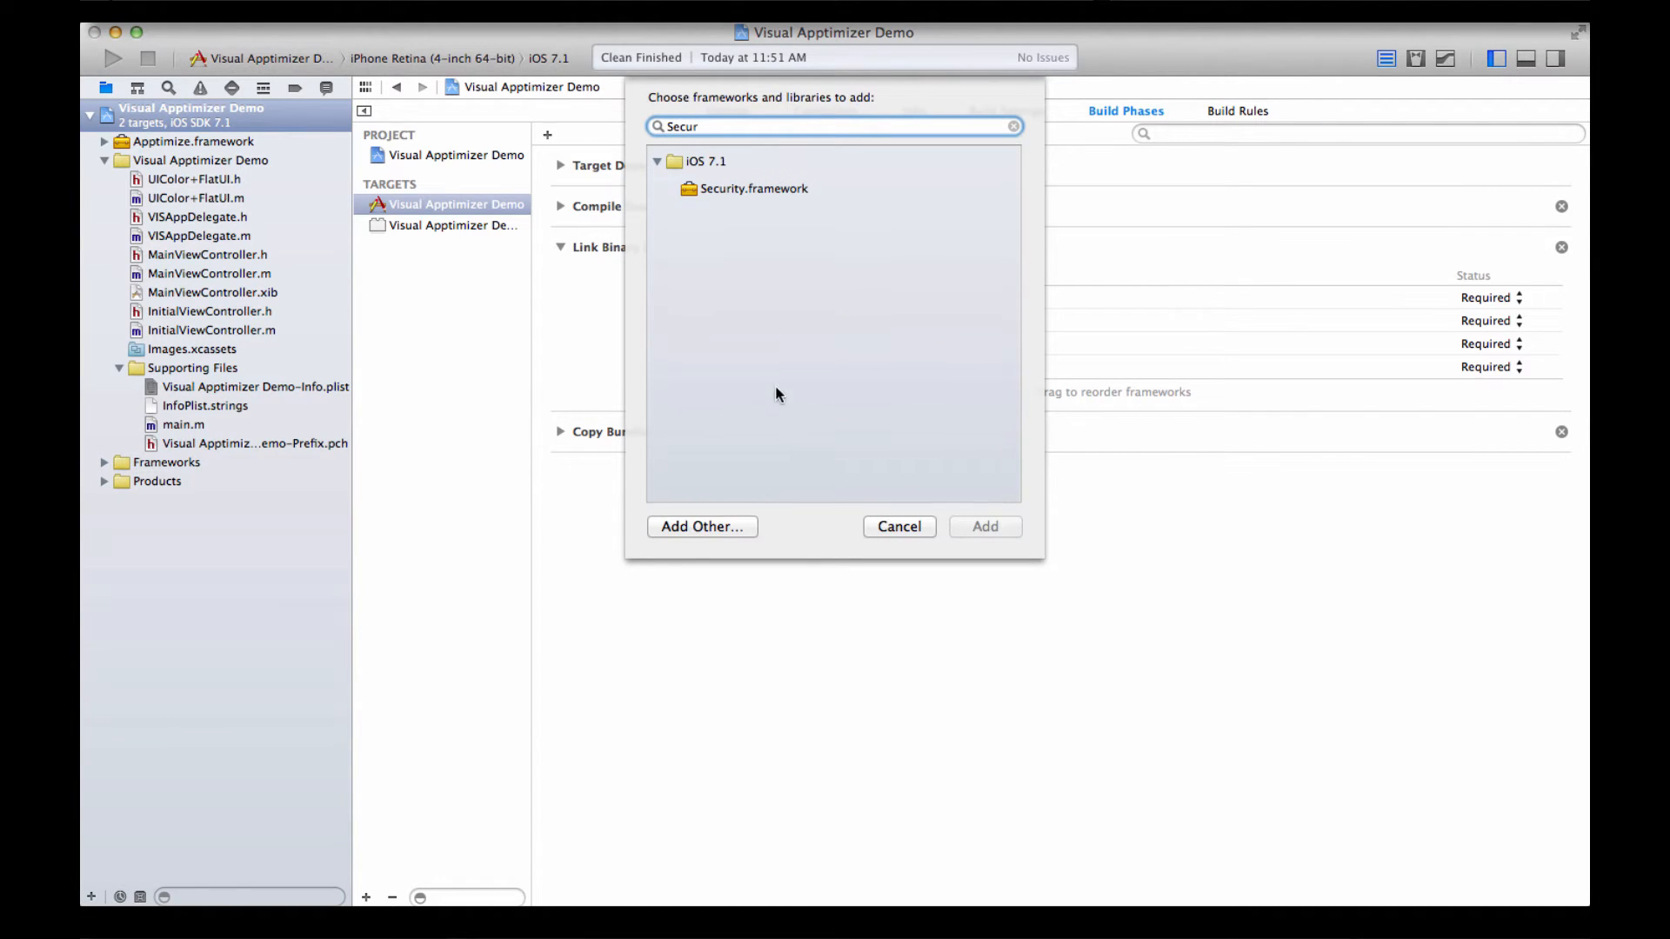
{"action": "left_click", "coordinate": [753, 189]}
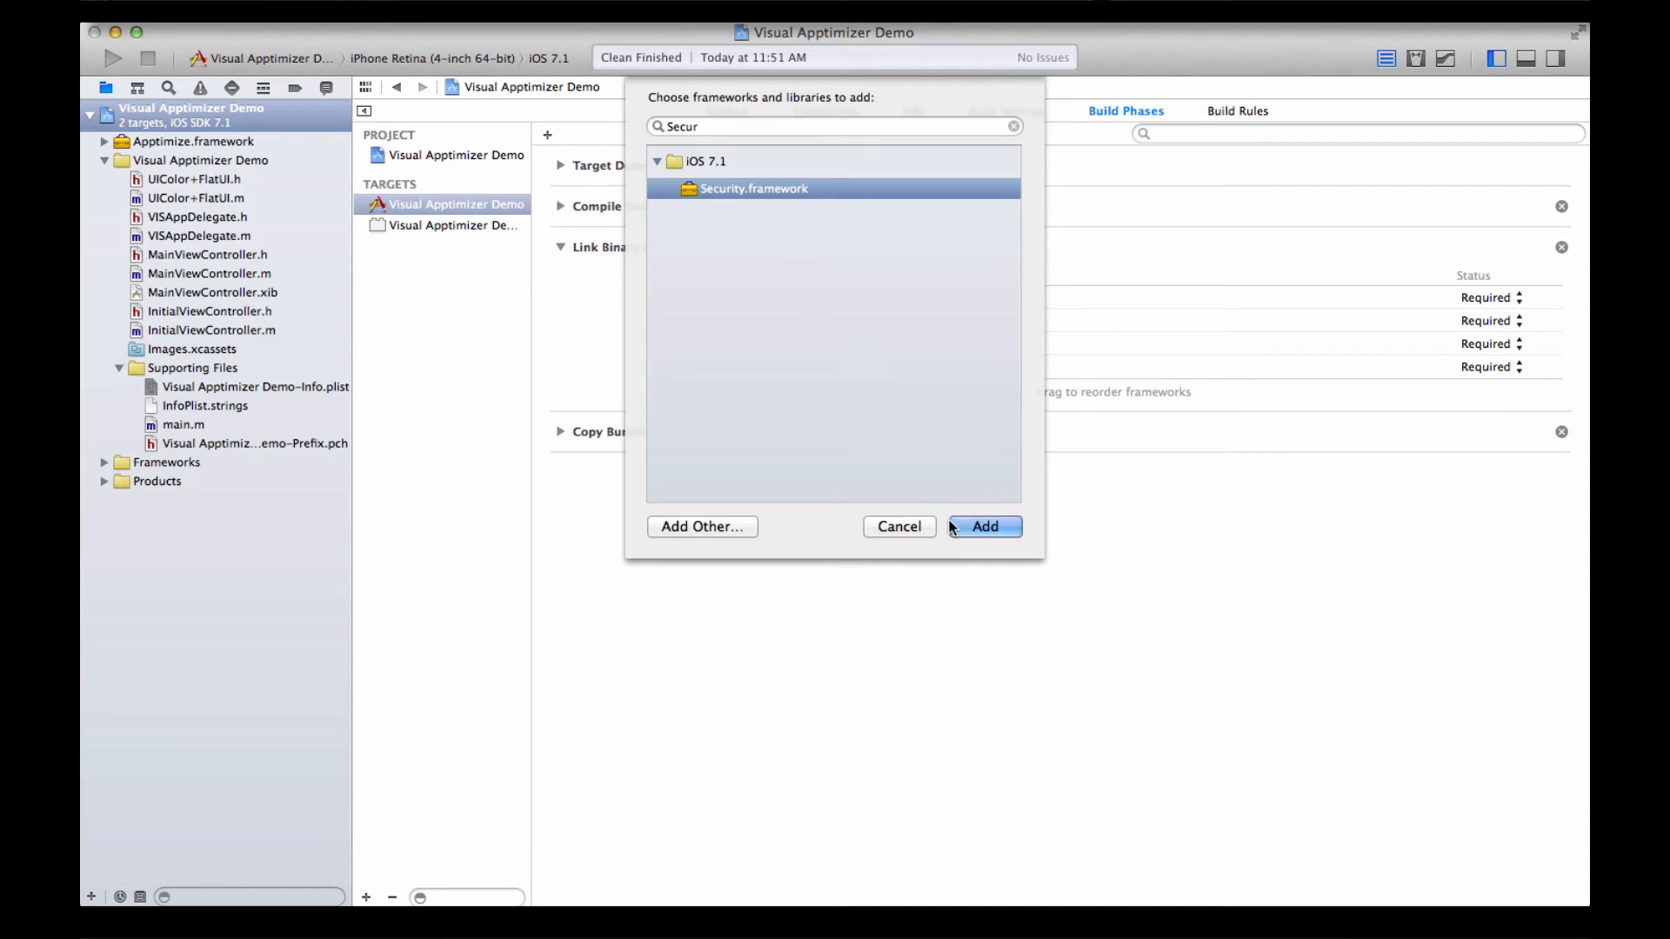
{"action": "left_click", "coordinate": [983, 527]}
{"action": "type", "text": "CFN"}
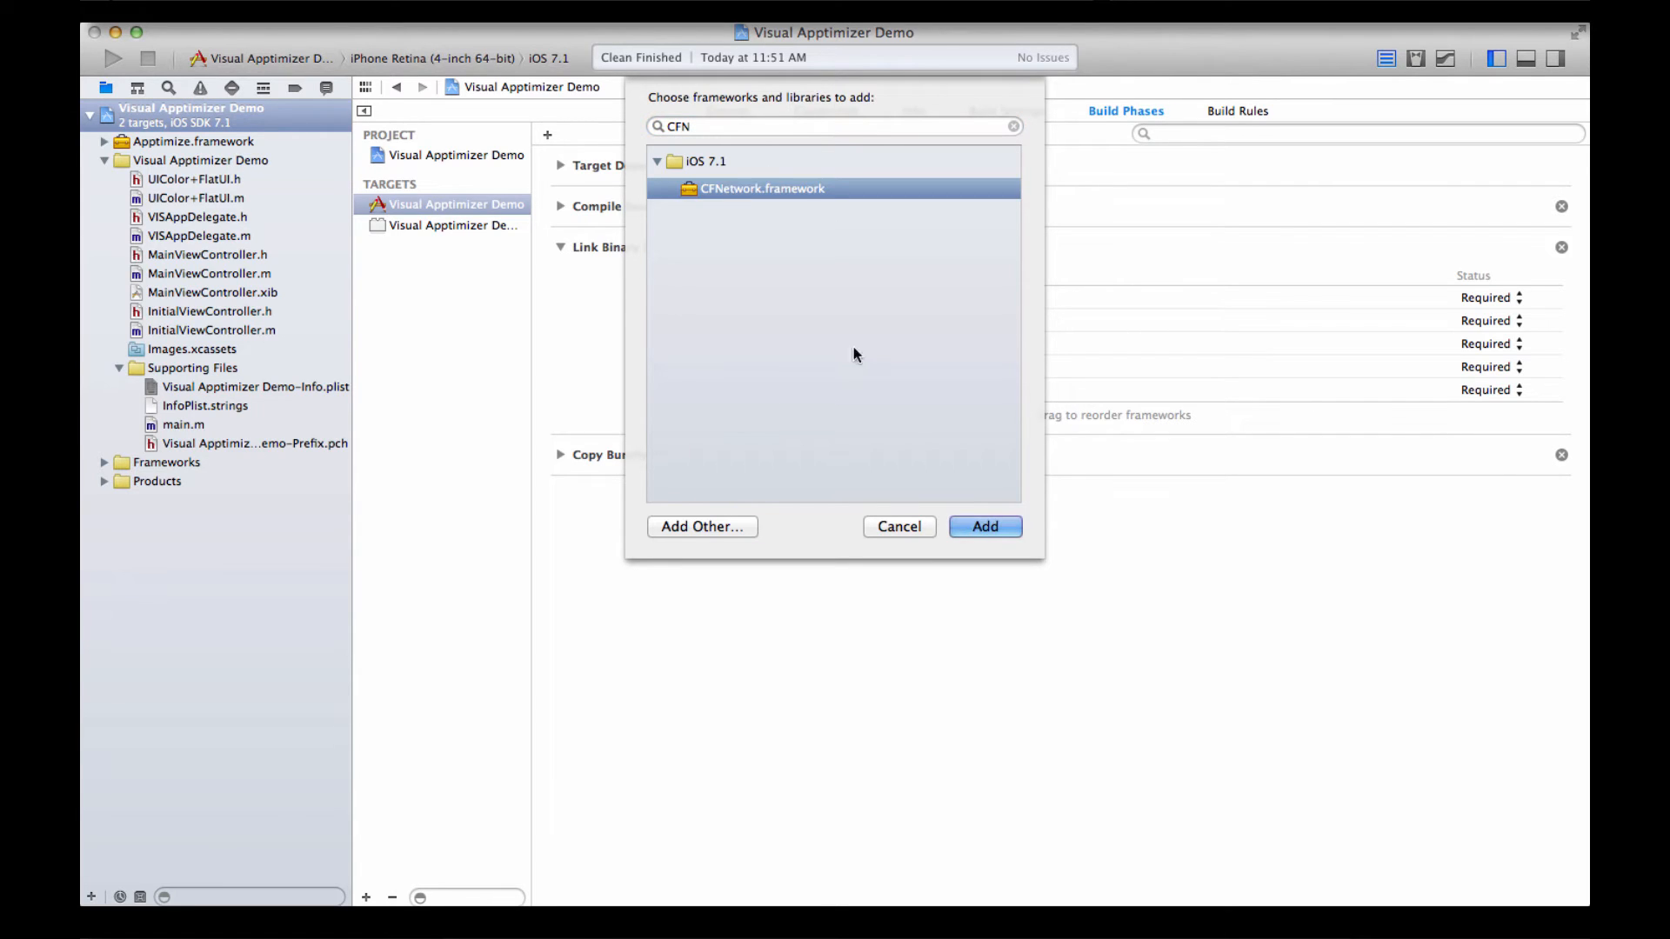
{"action": "left_click", "coordinate": [982, 527]}
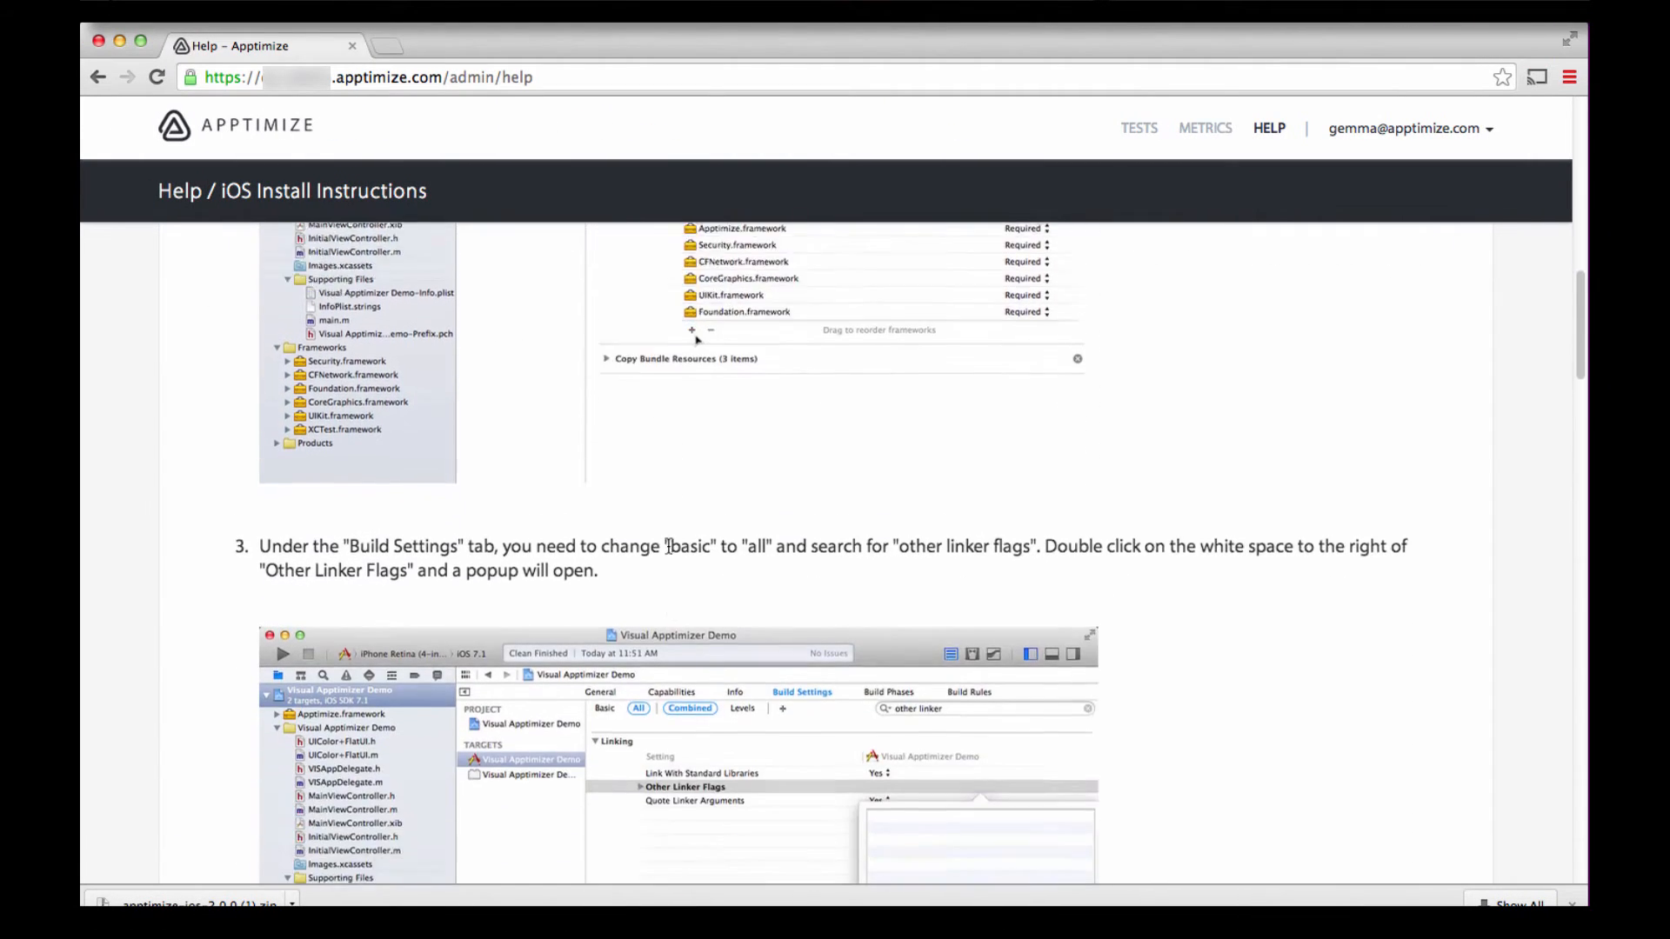
Scroll to step 3 and highlight the phrase 'Other Linker Flags'
{"action": "scroll", "scroll_direction": "down", "scroll_amount": 3}
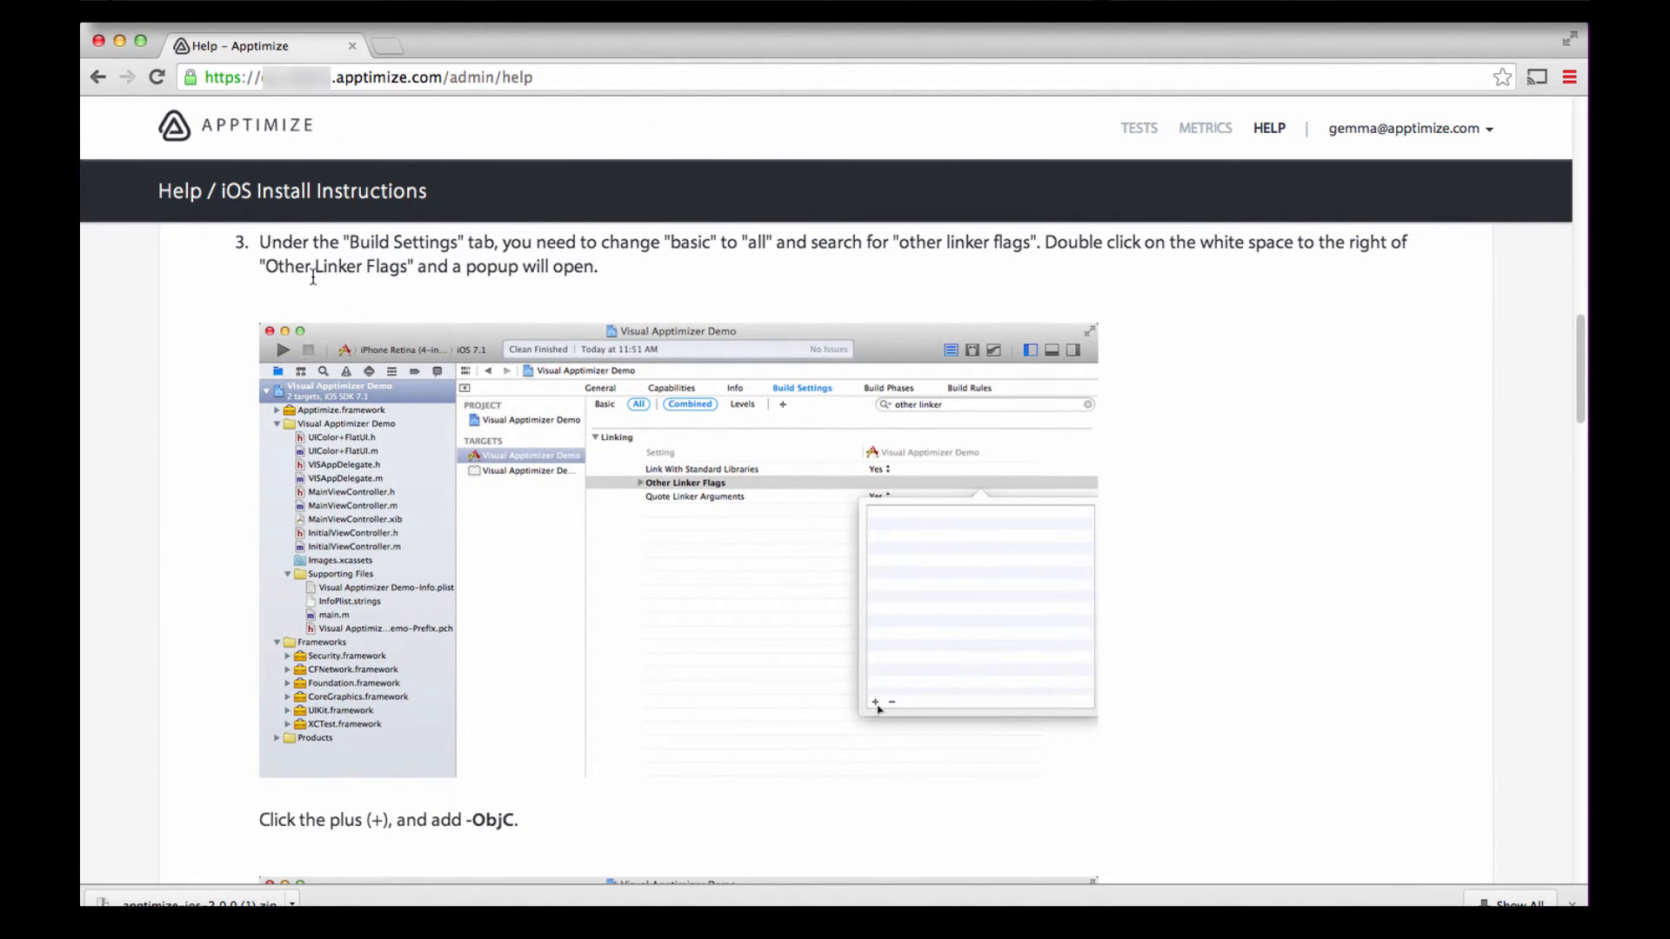
{"action": "double_click", "coordinate": [333, 267]}
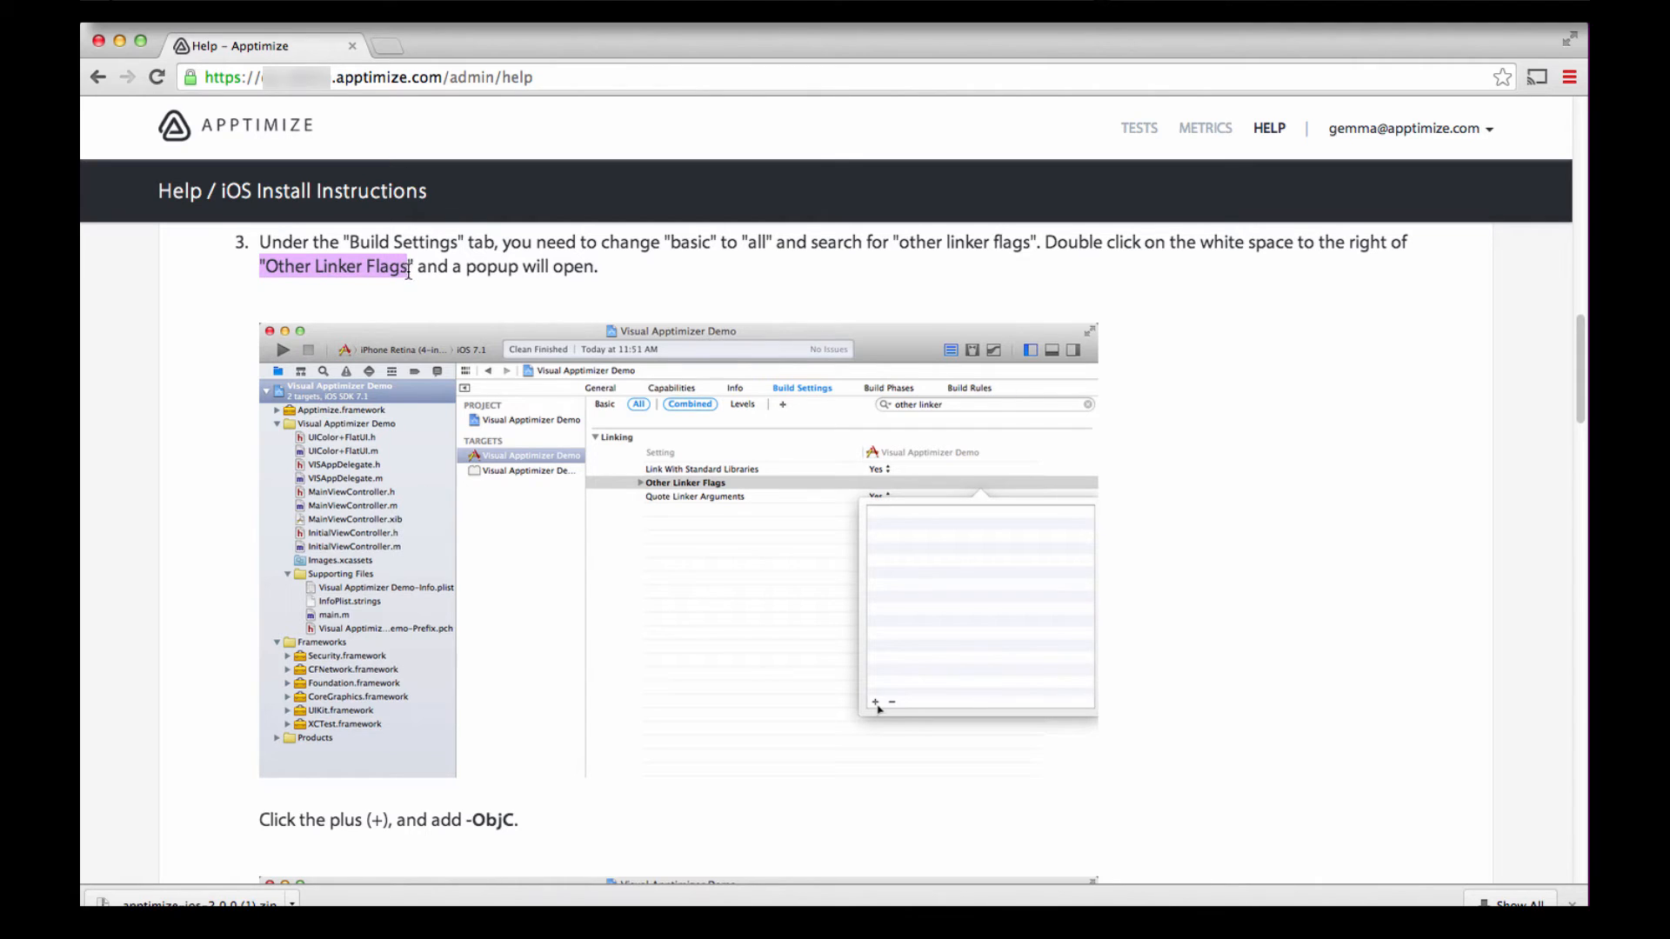
{"action": "double_click", "coordinate": [492, 820]}
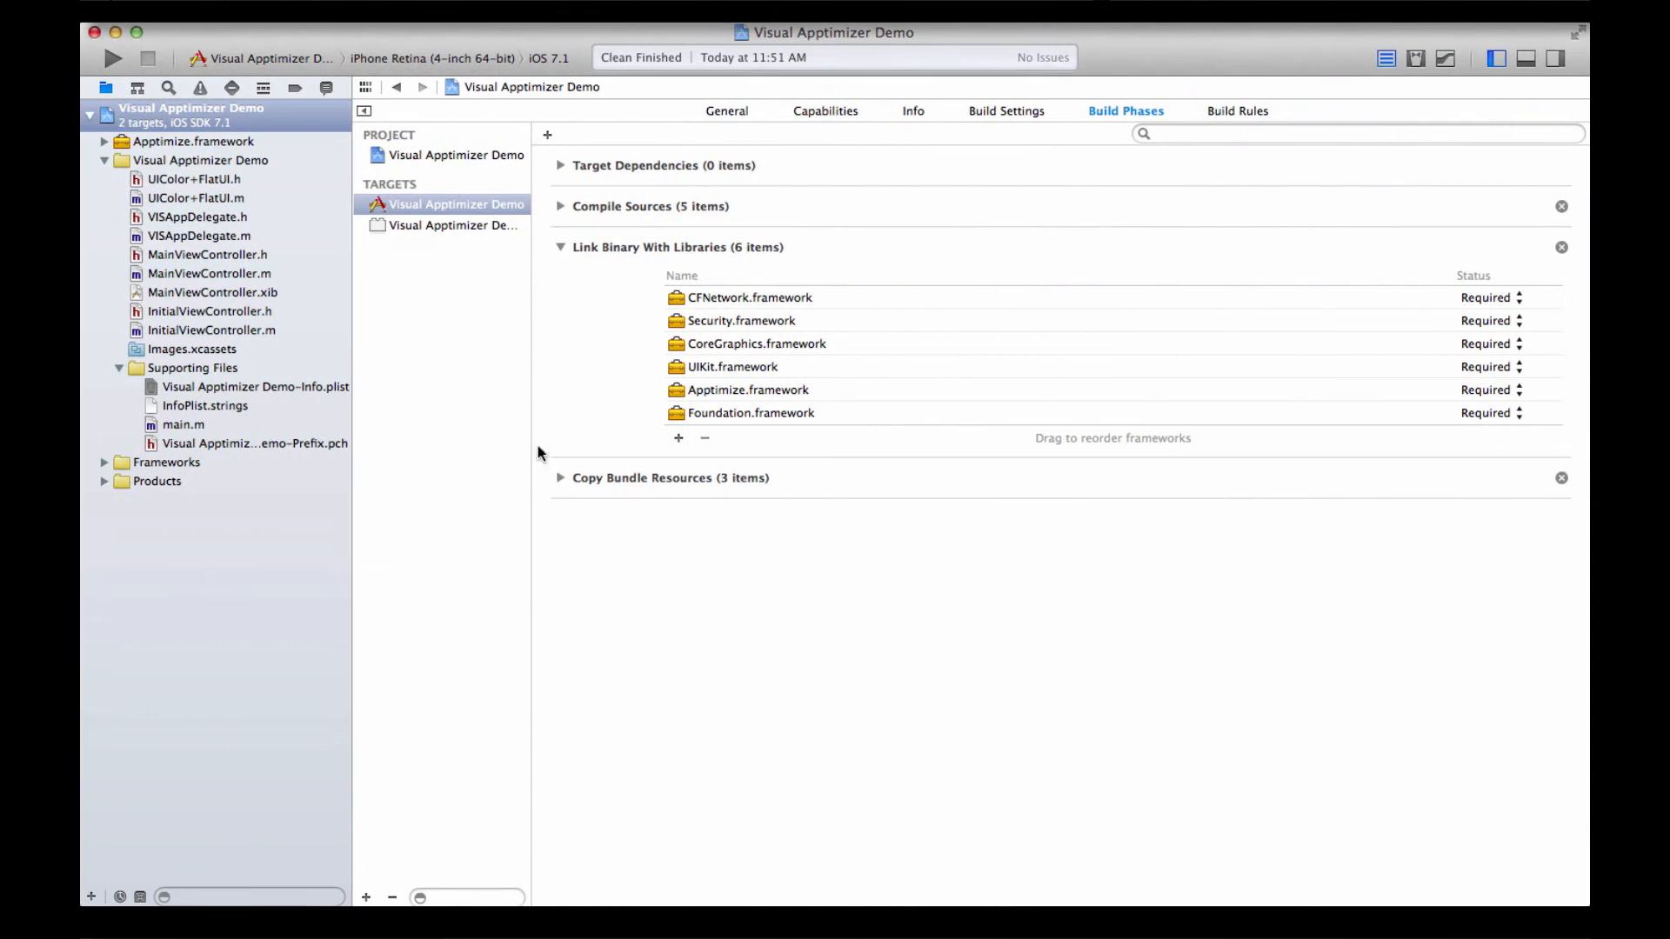
Search Build Settings for 'other linker' and set Other Linker Flags to -ObjC
{"action": "left_click", "coordinate": [1006, 110]}
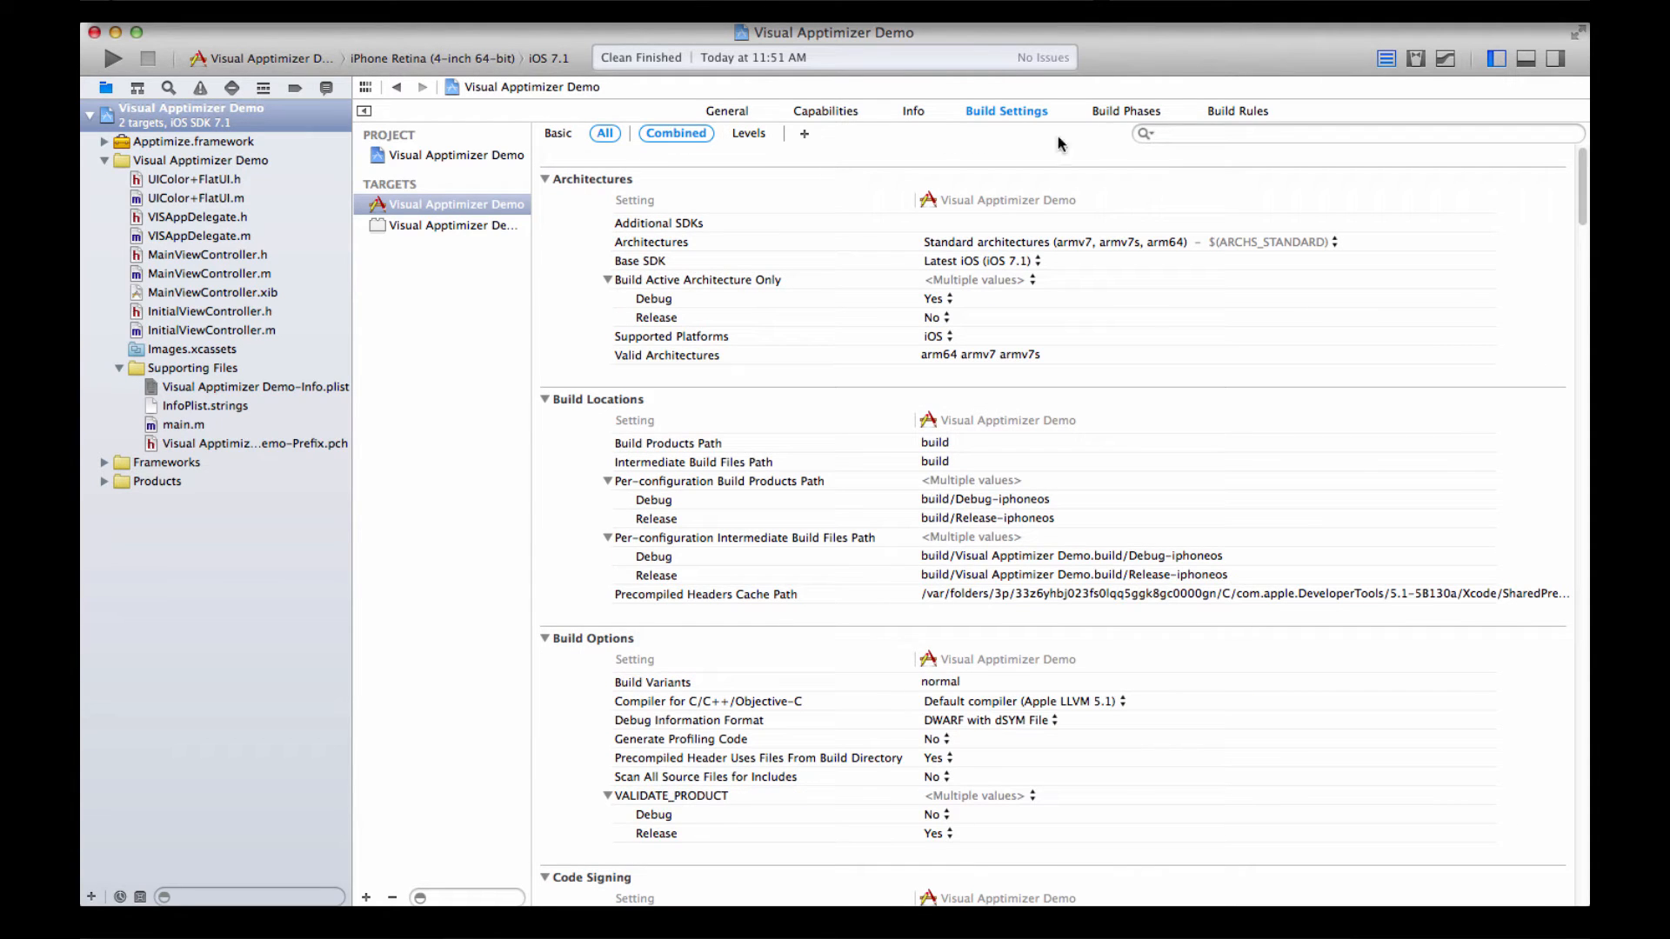
{"action": "type", "text": "other"}
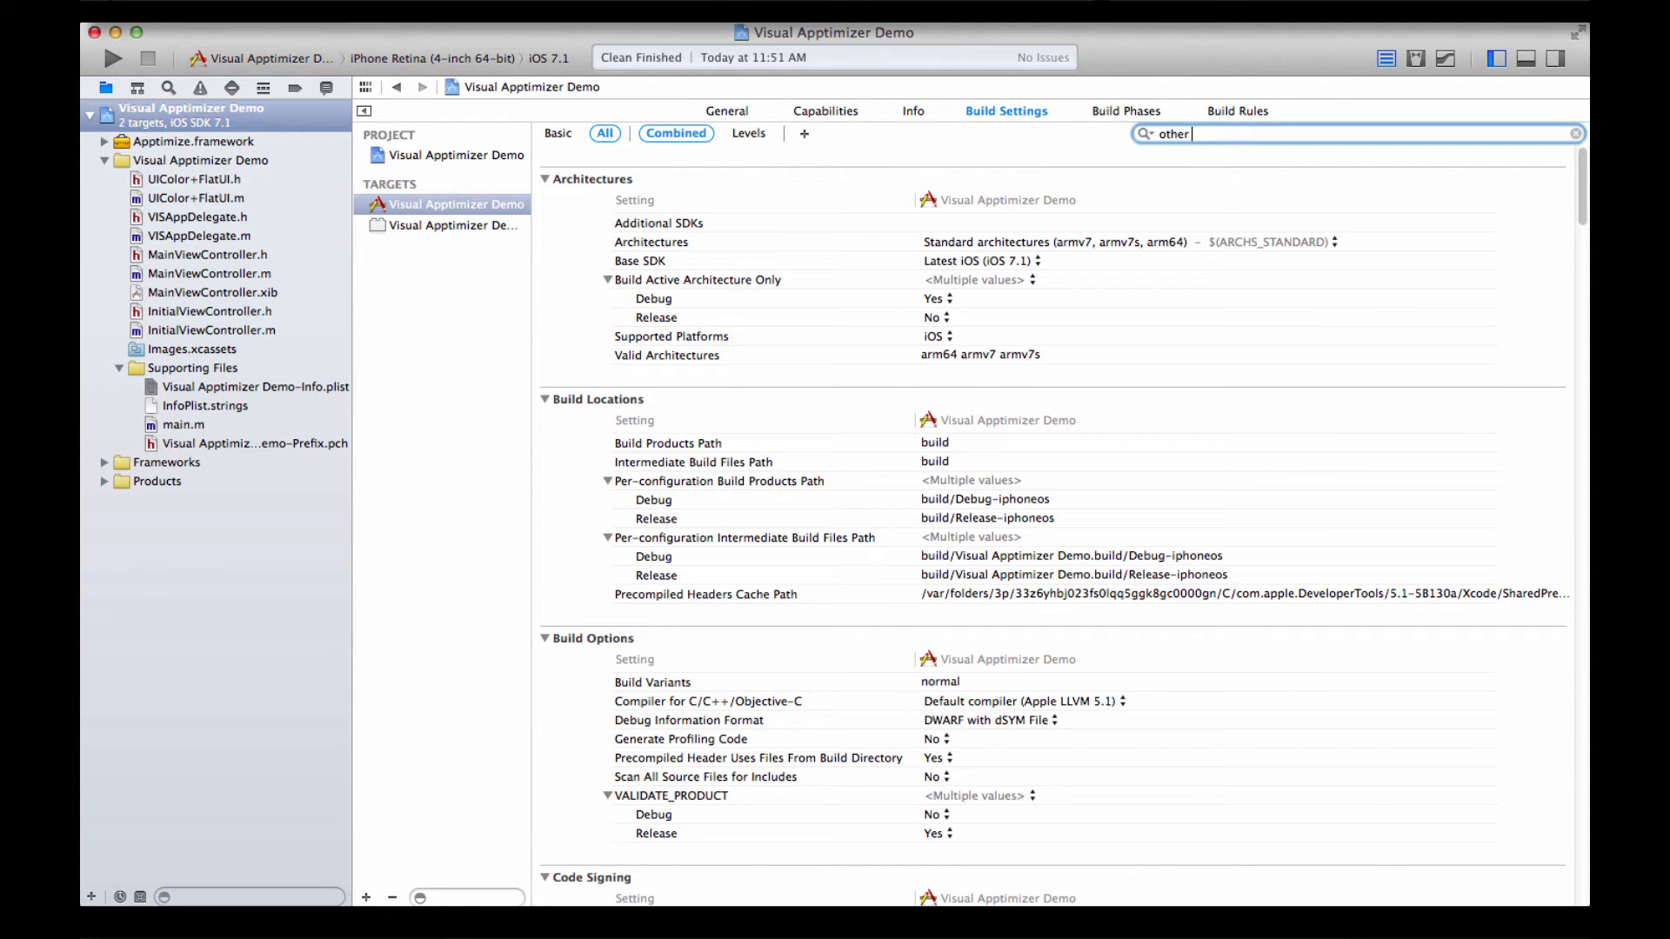
{"action": "type", "text": "linker"}
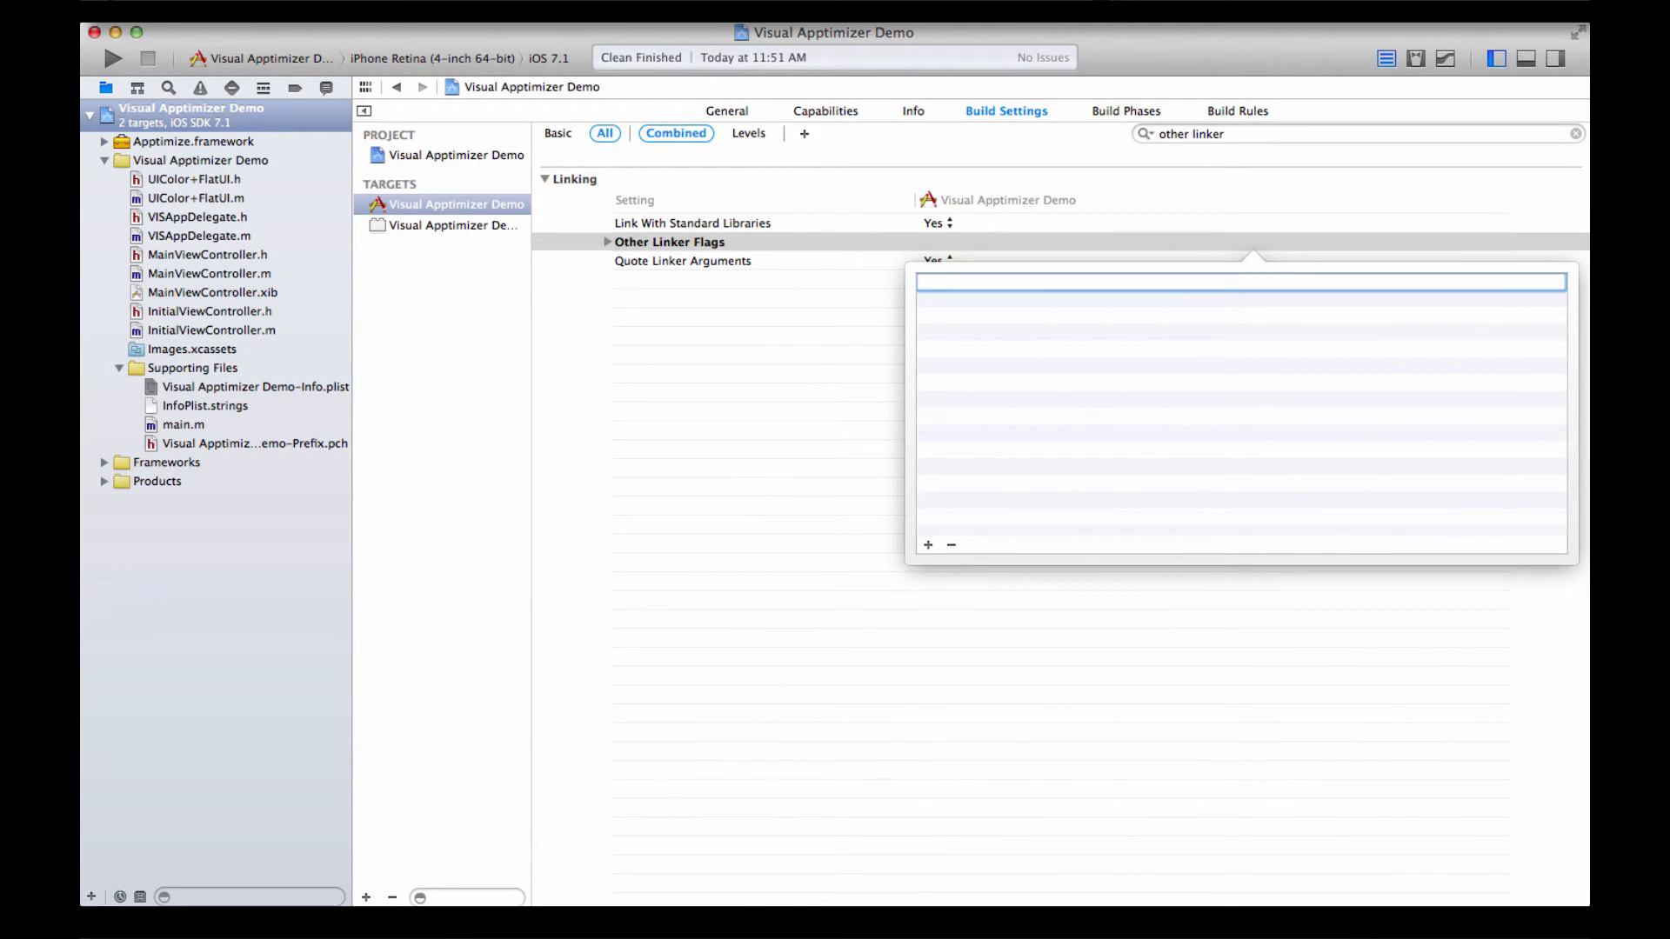
{"action": "type", "text": "-ObjC"}
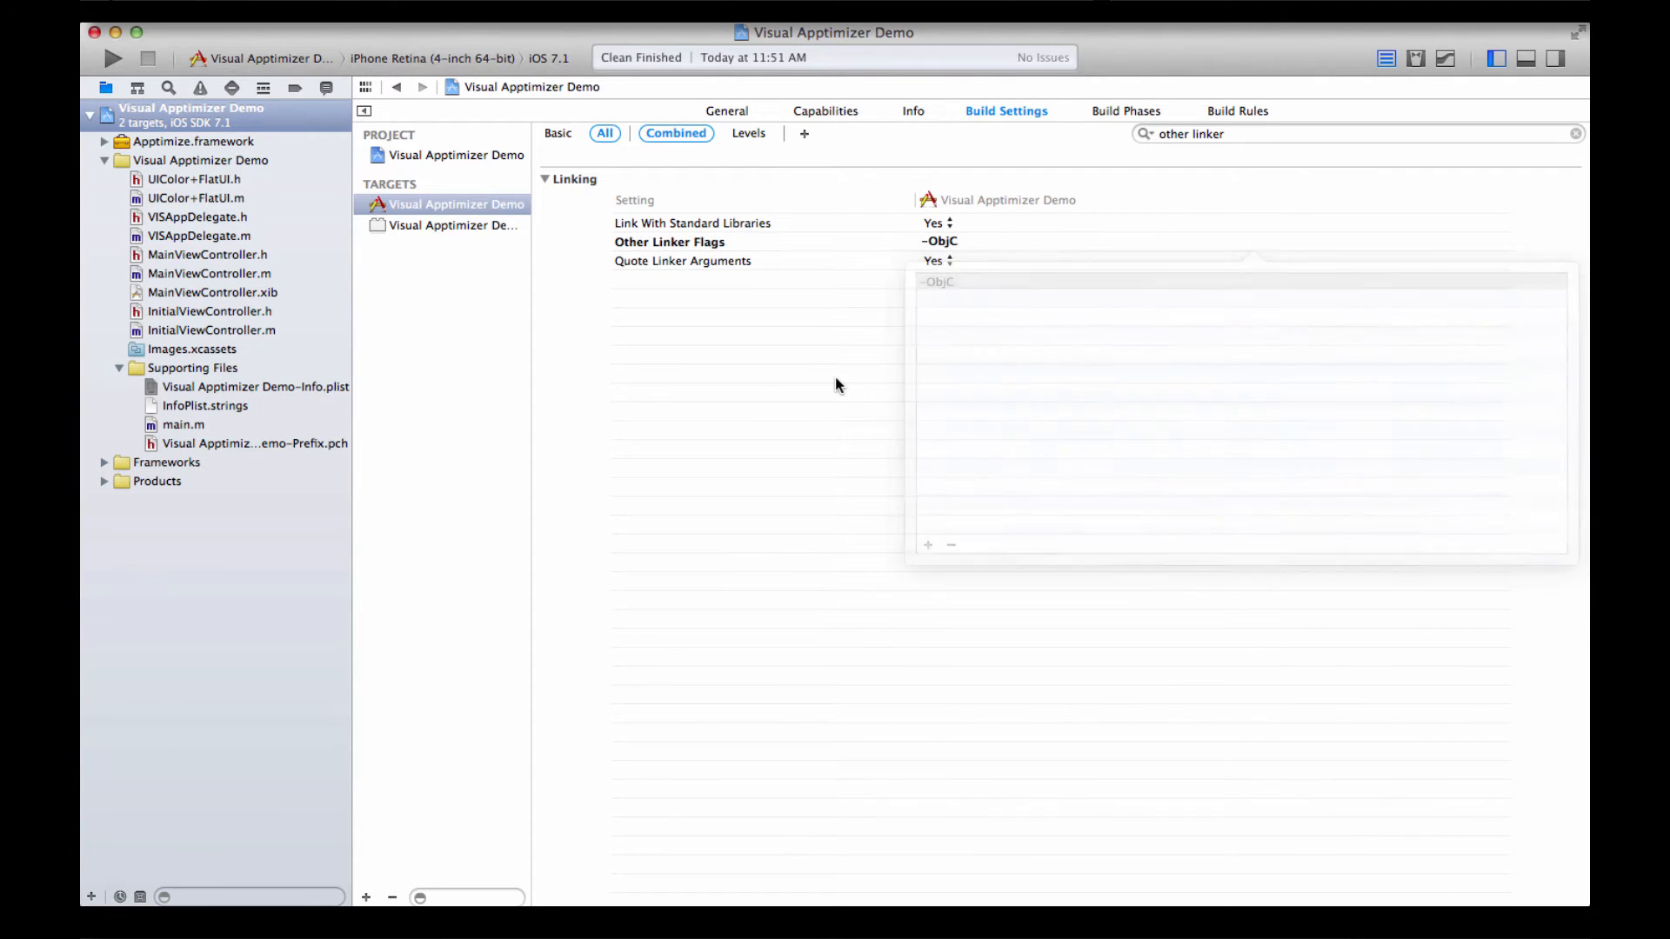
{"action": "left_click", "coordinate": [835, 384]}
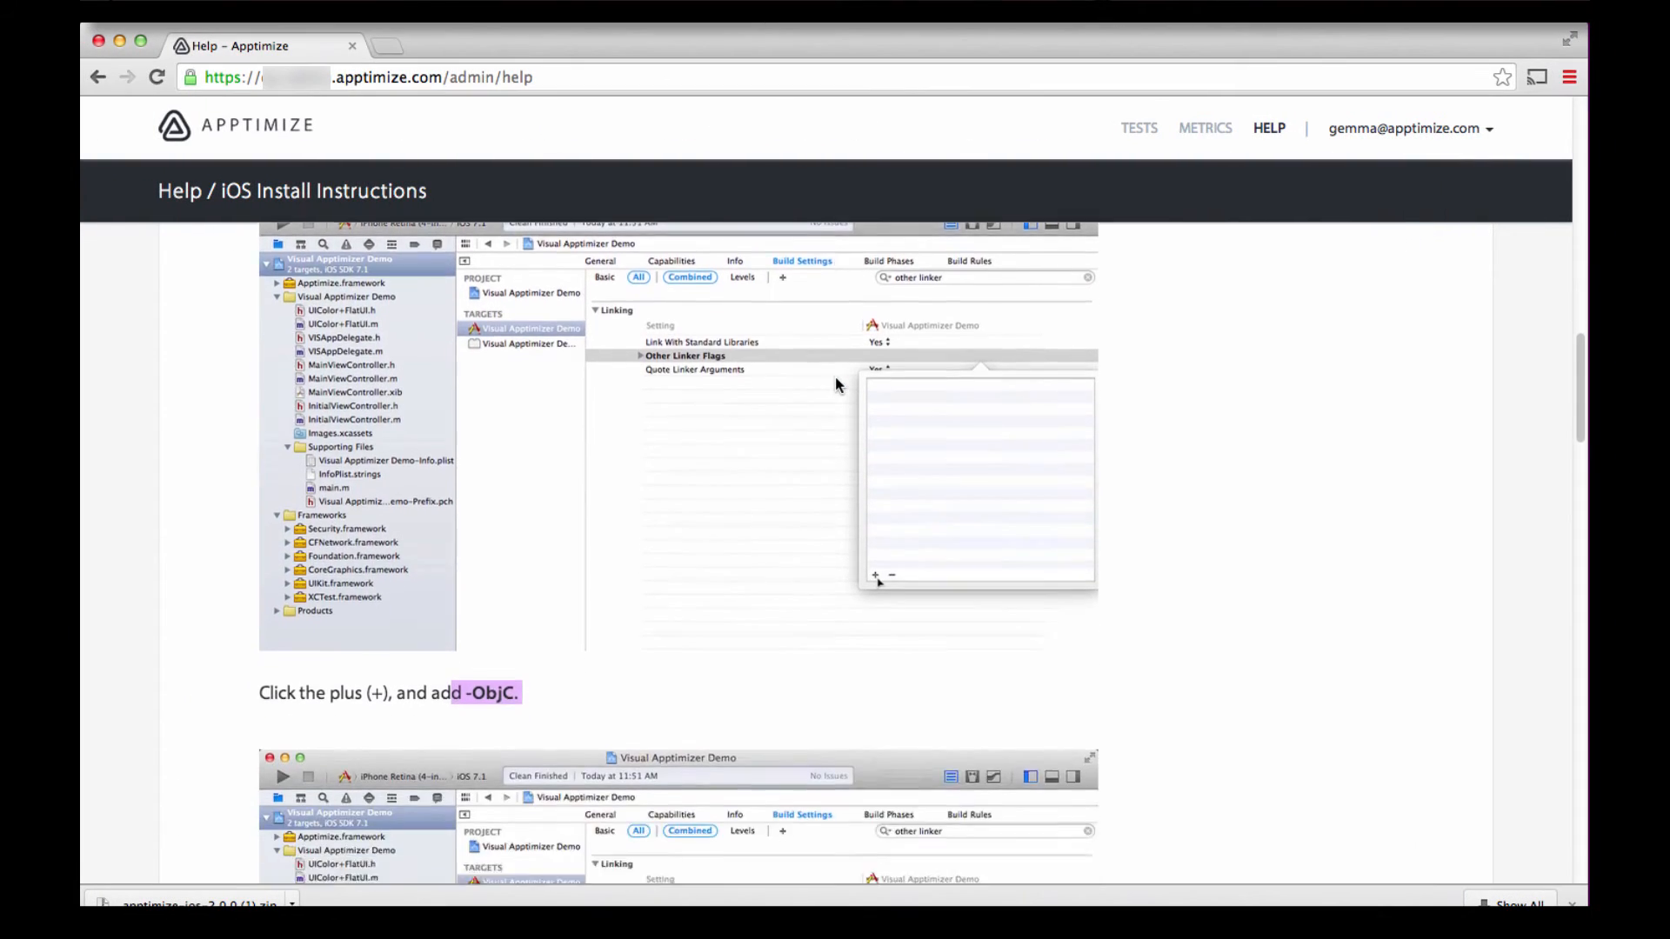
Scroll to step 4 and highlight 'Info.plist' and 'ApptimizeAppKey' in the instructions
{"action": "scroll", "scroll_direction": "down", "scroll_amount": 3}
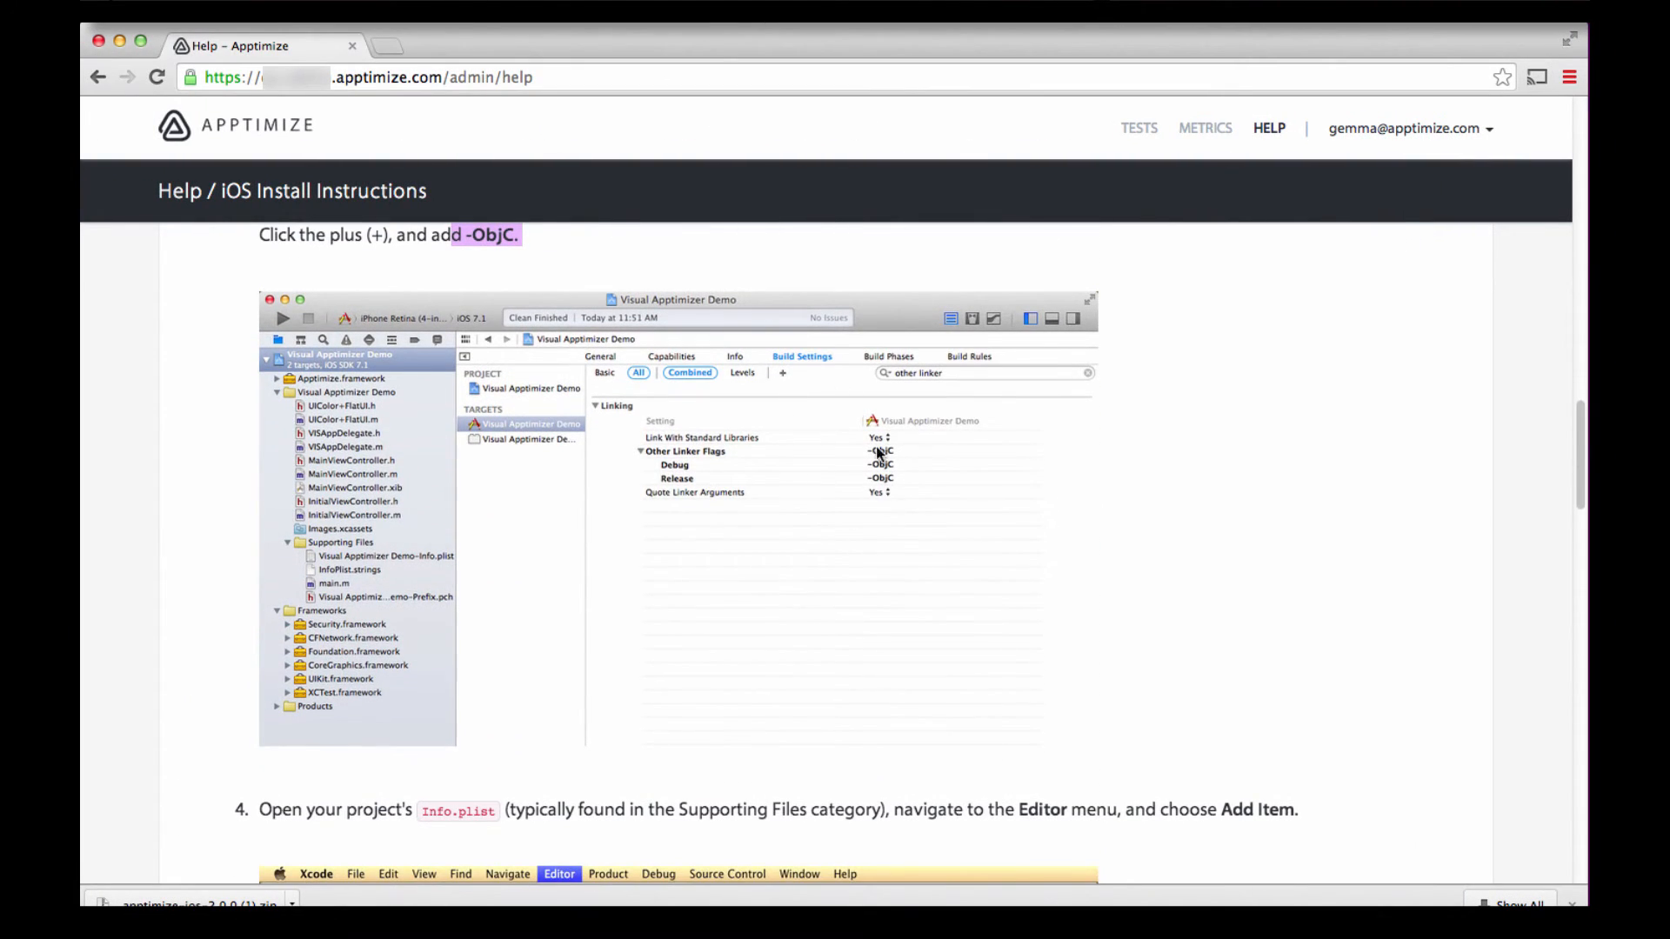
{"action": "scroll", "scroll_direction": "down", "scroll_amount": 3}
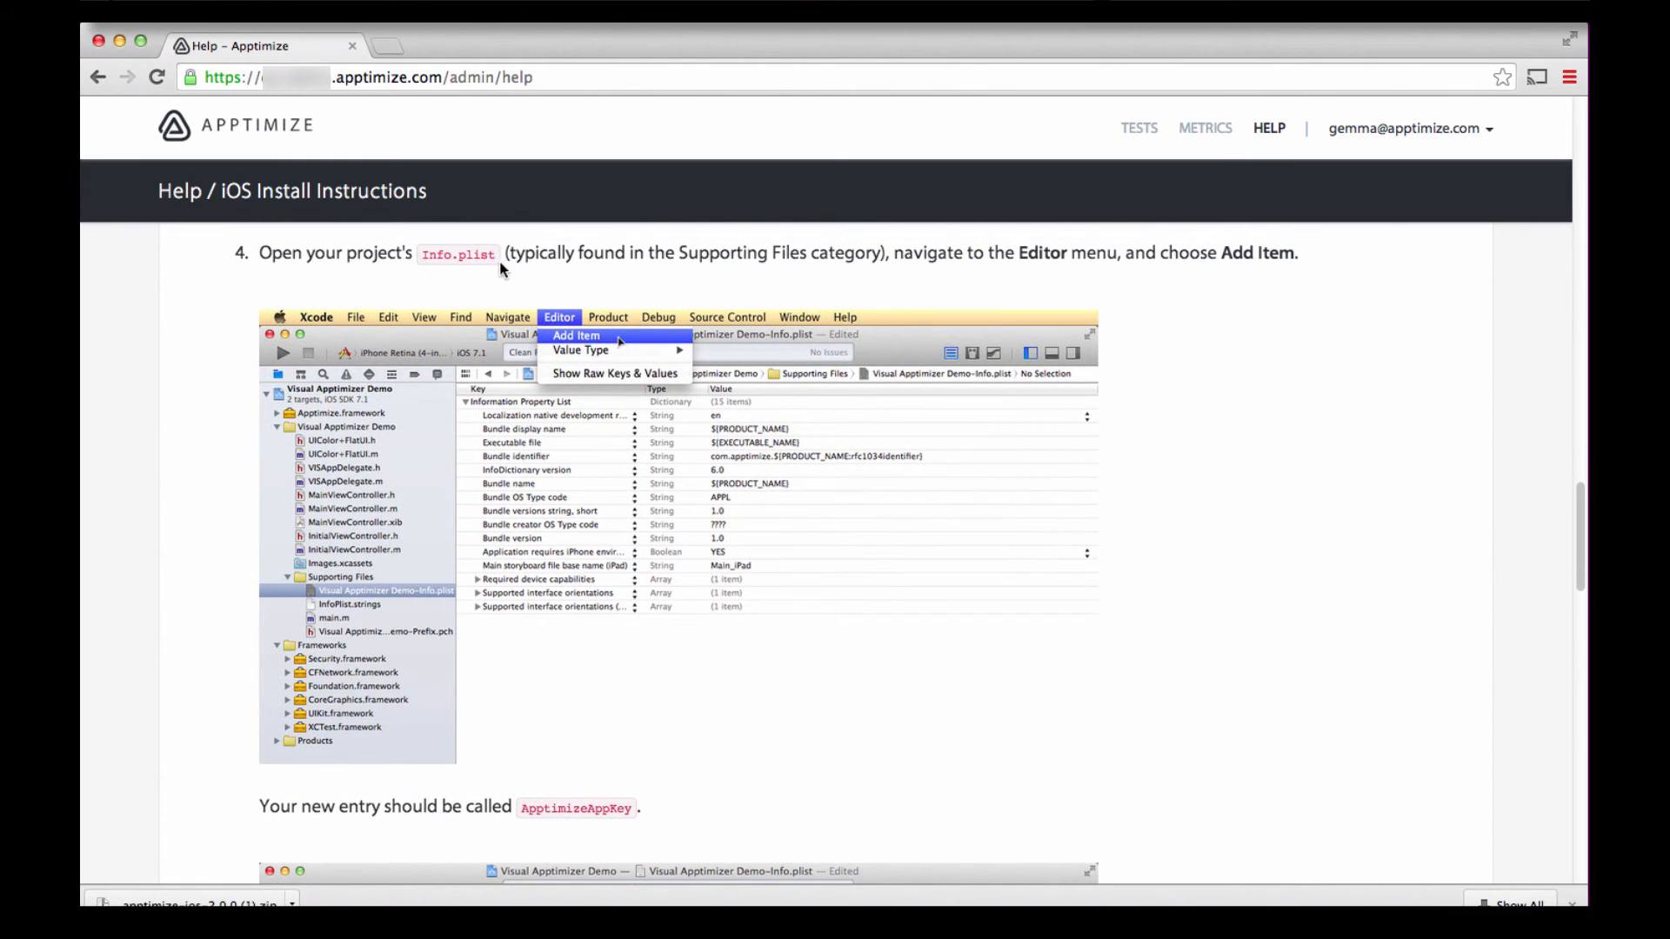
{"action": "double_click", "coordinate": [457, 253]}
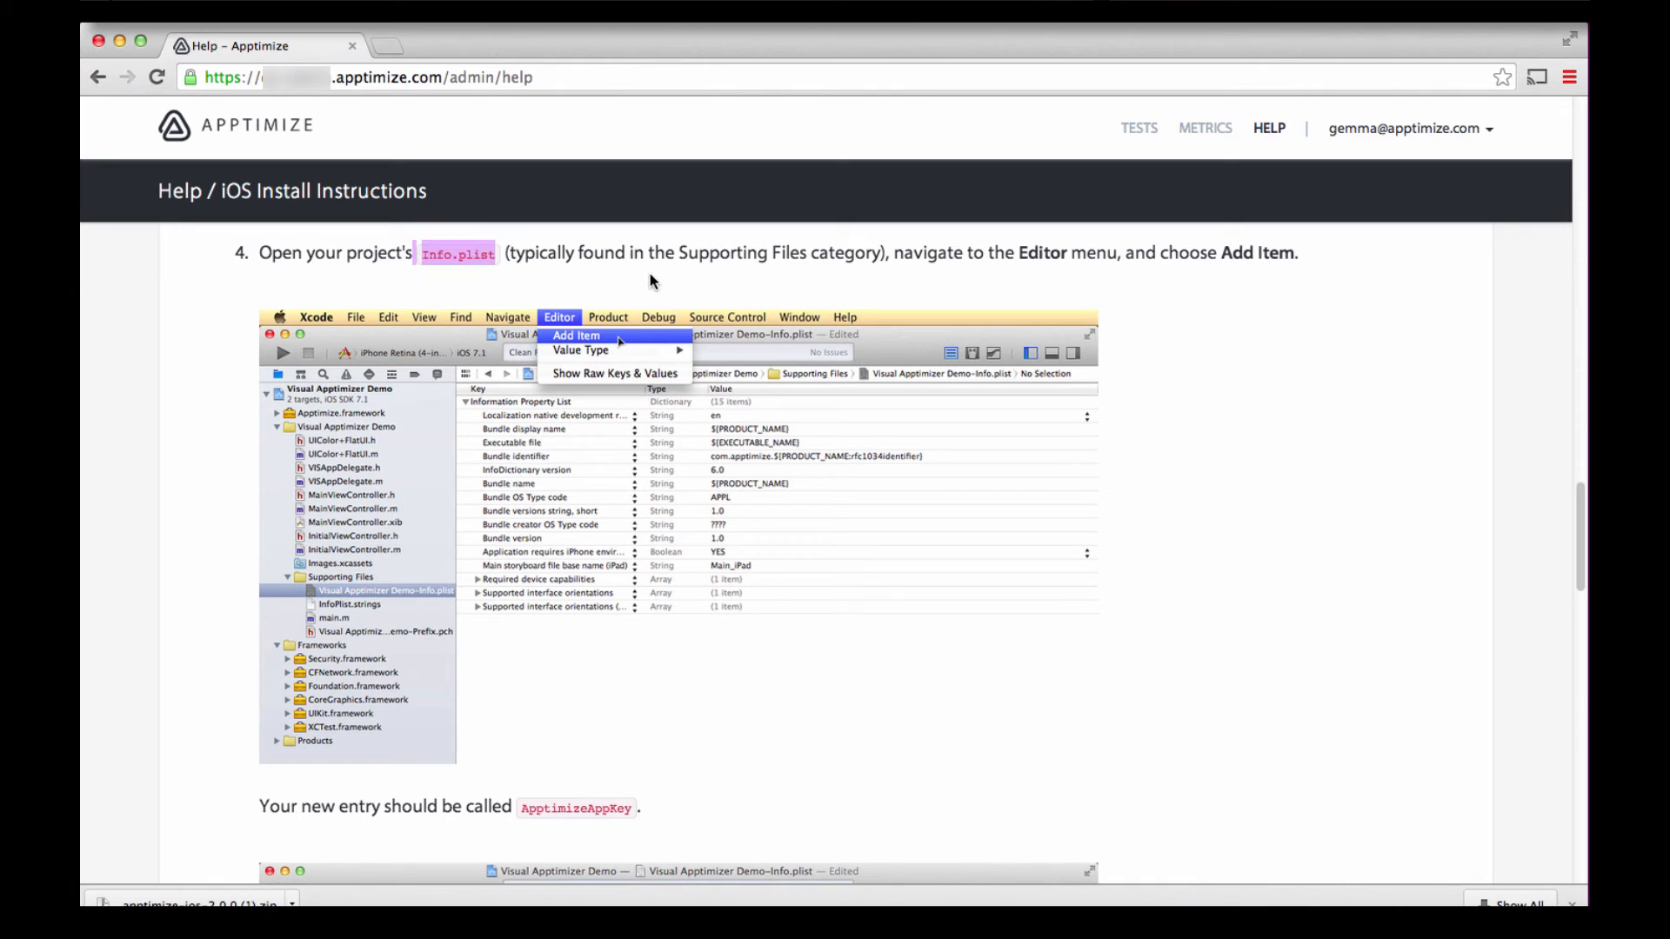
{"action": "scroll", "scroll_direction": "down", "scroll_amount": 3}
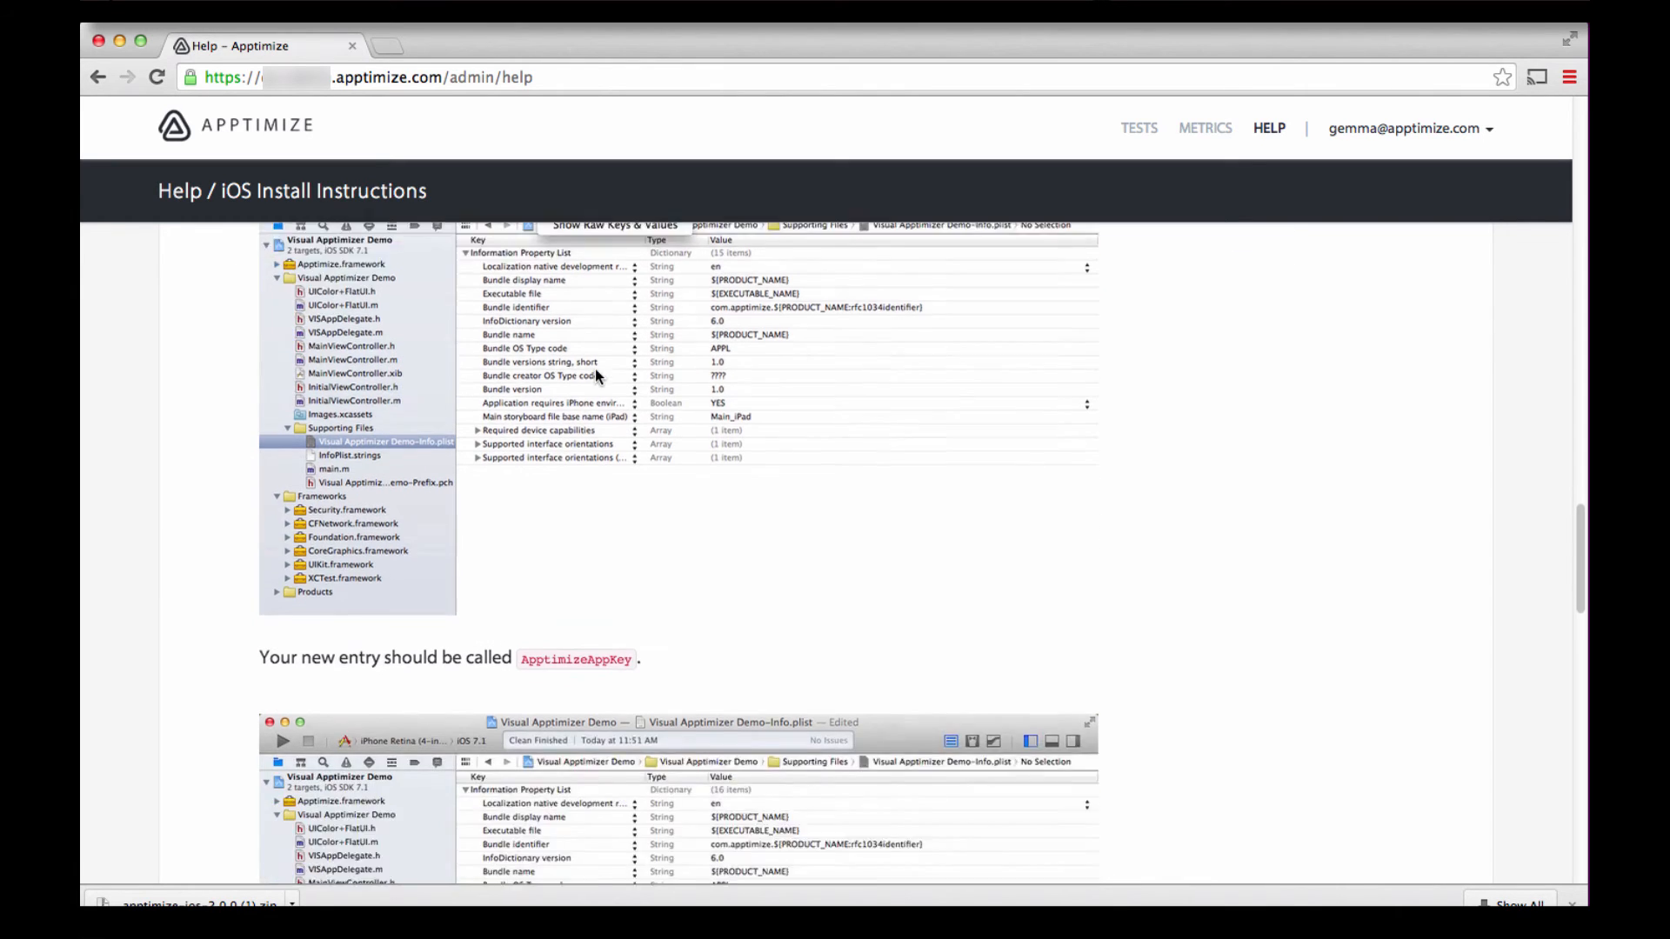
{"action": "scroll", "scroll_direction": "down", "scroll_amount": 3}
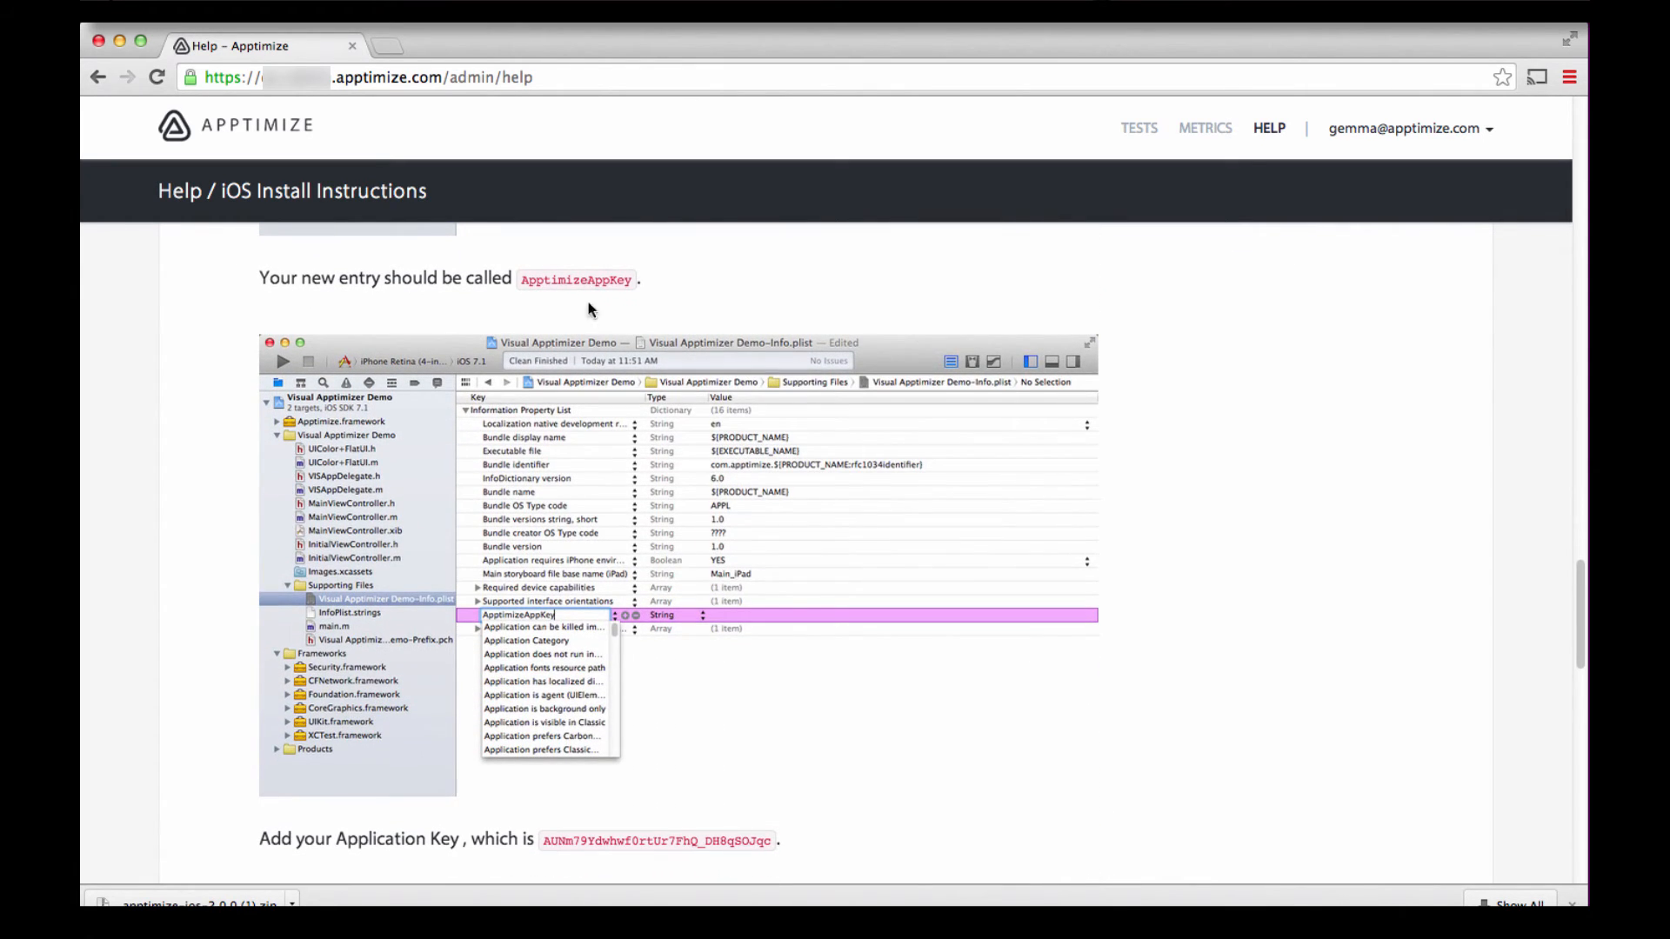
{"action": "double_click", "coordinate": [574, 279]}
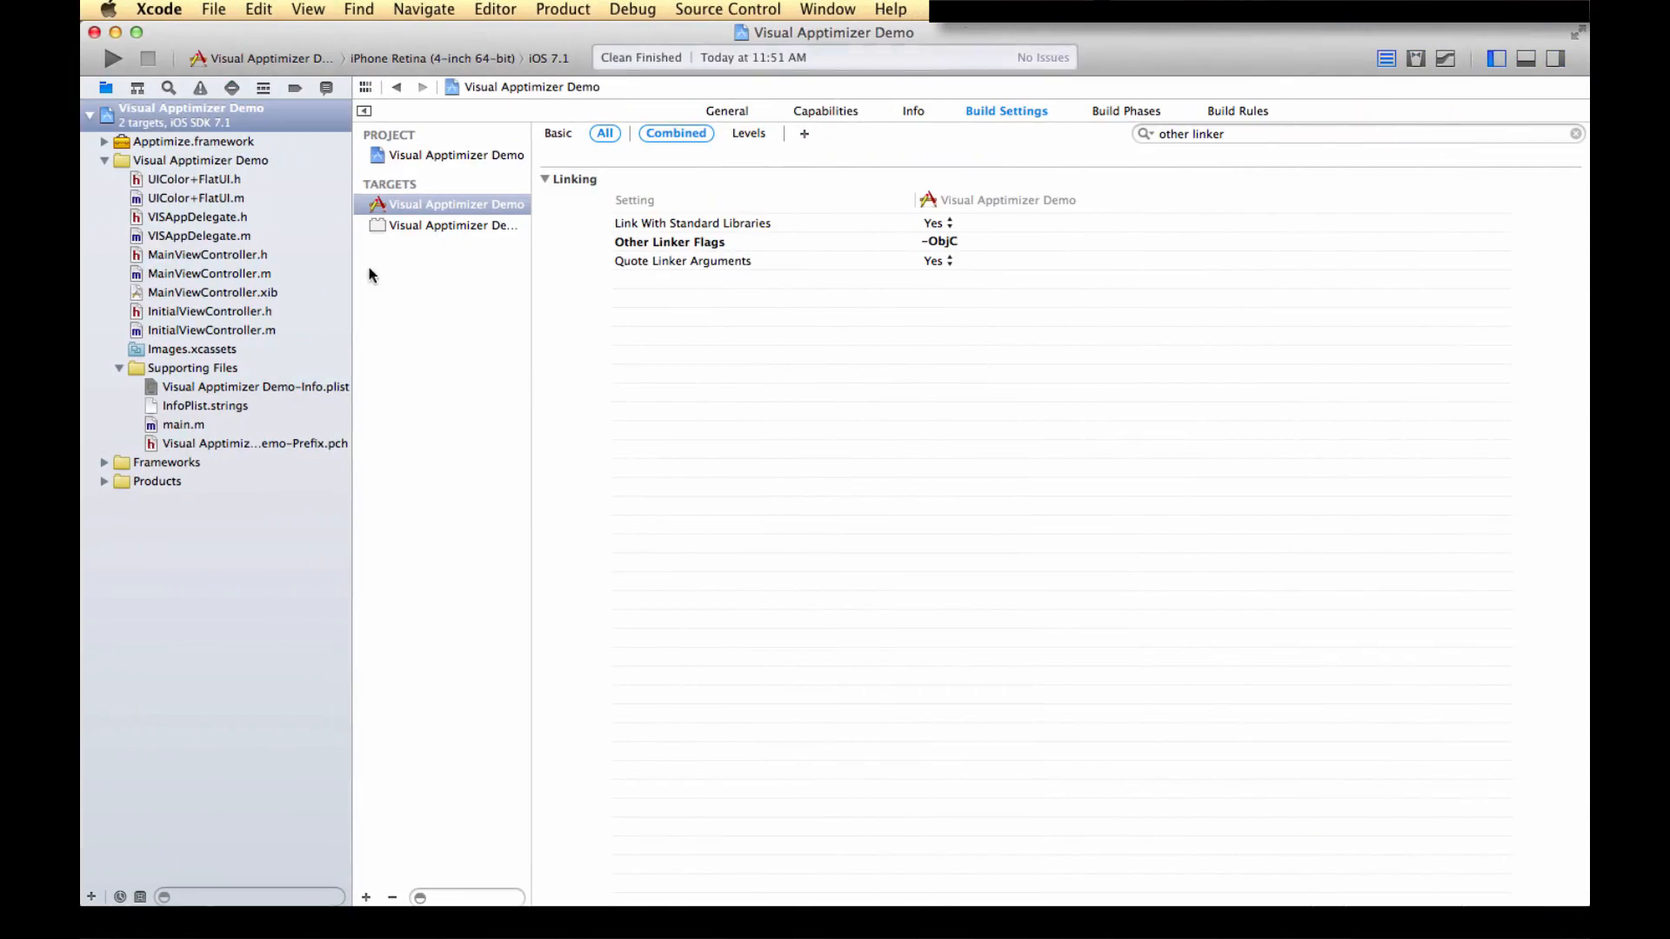
Open Supporting Files' Info.plist and name the new entry's key ApptimizeAppKey
{"action": "left_click", "coordinate": [193, 367]}
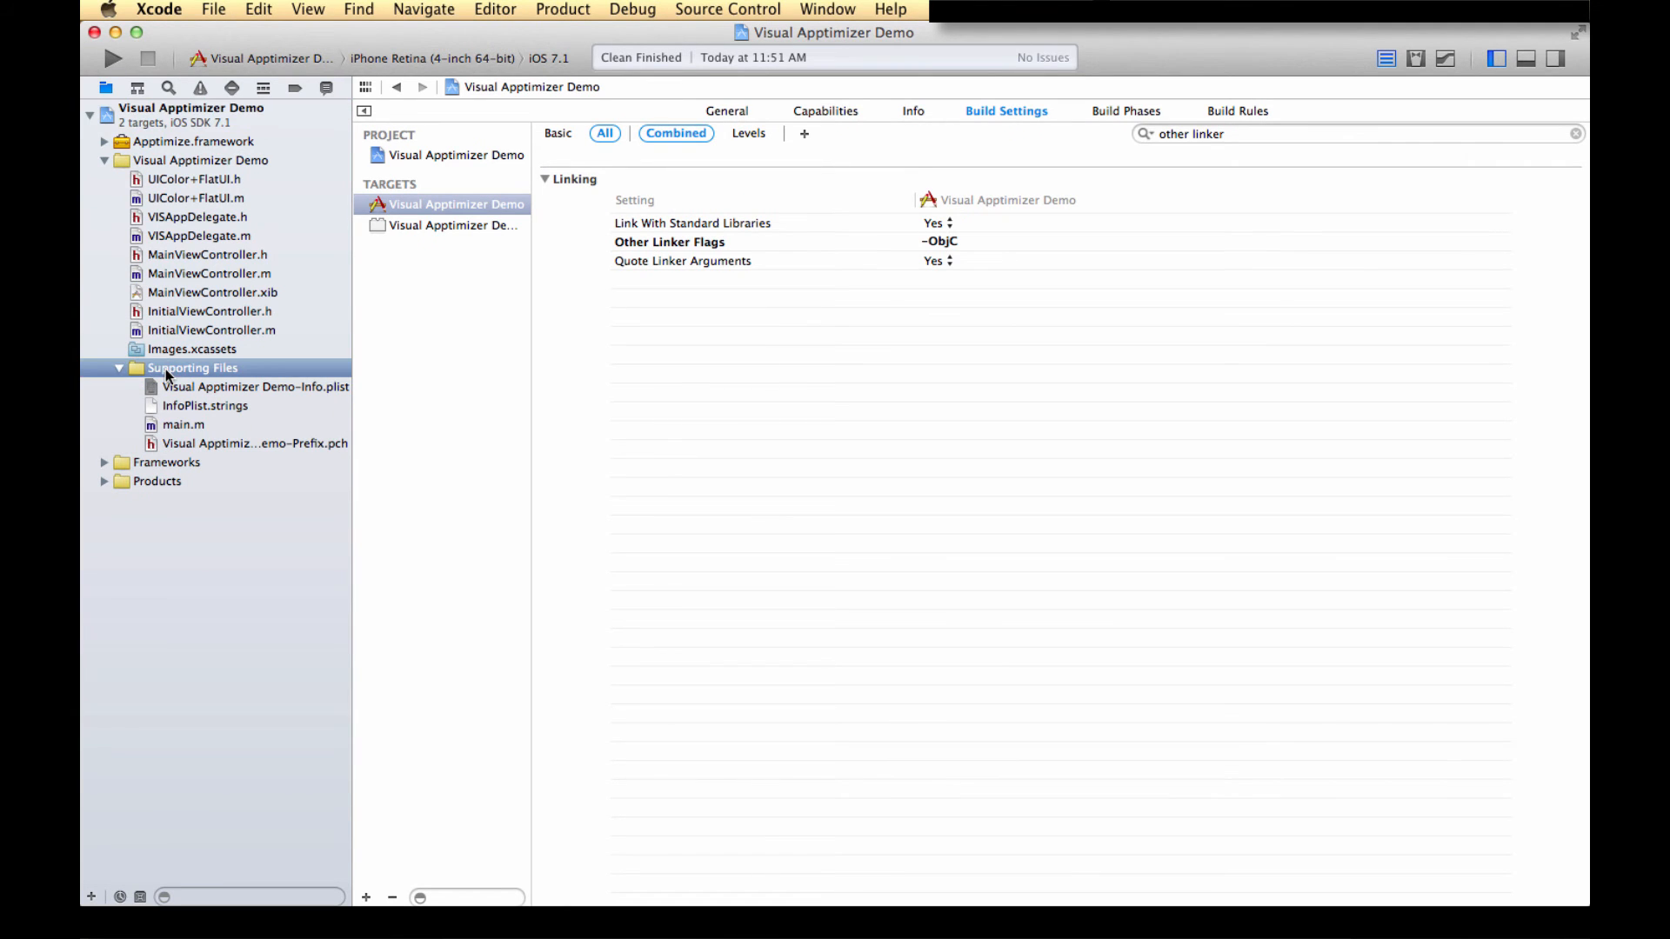
{"action": "left_click", "coordinate": [119, 367]}
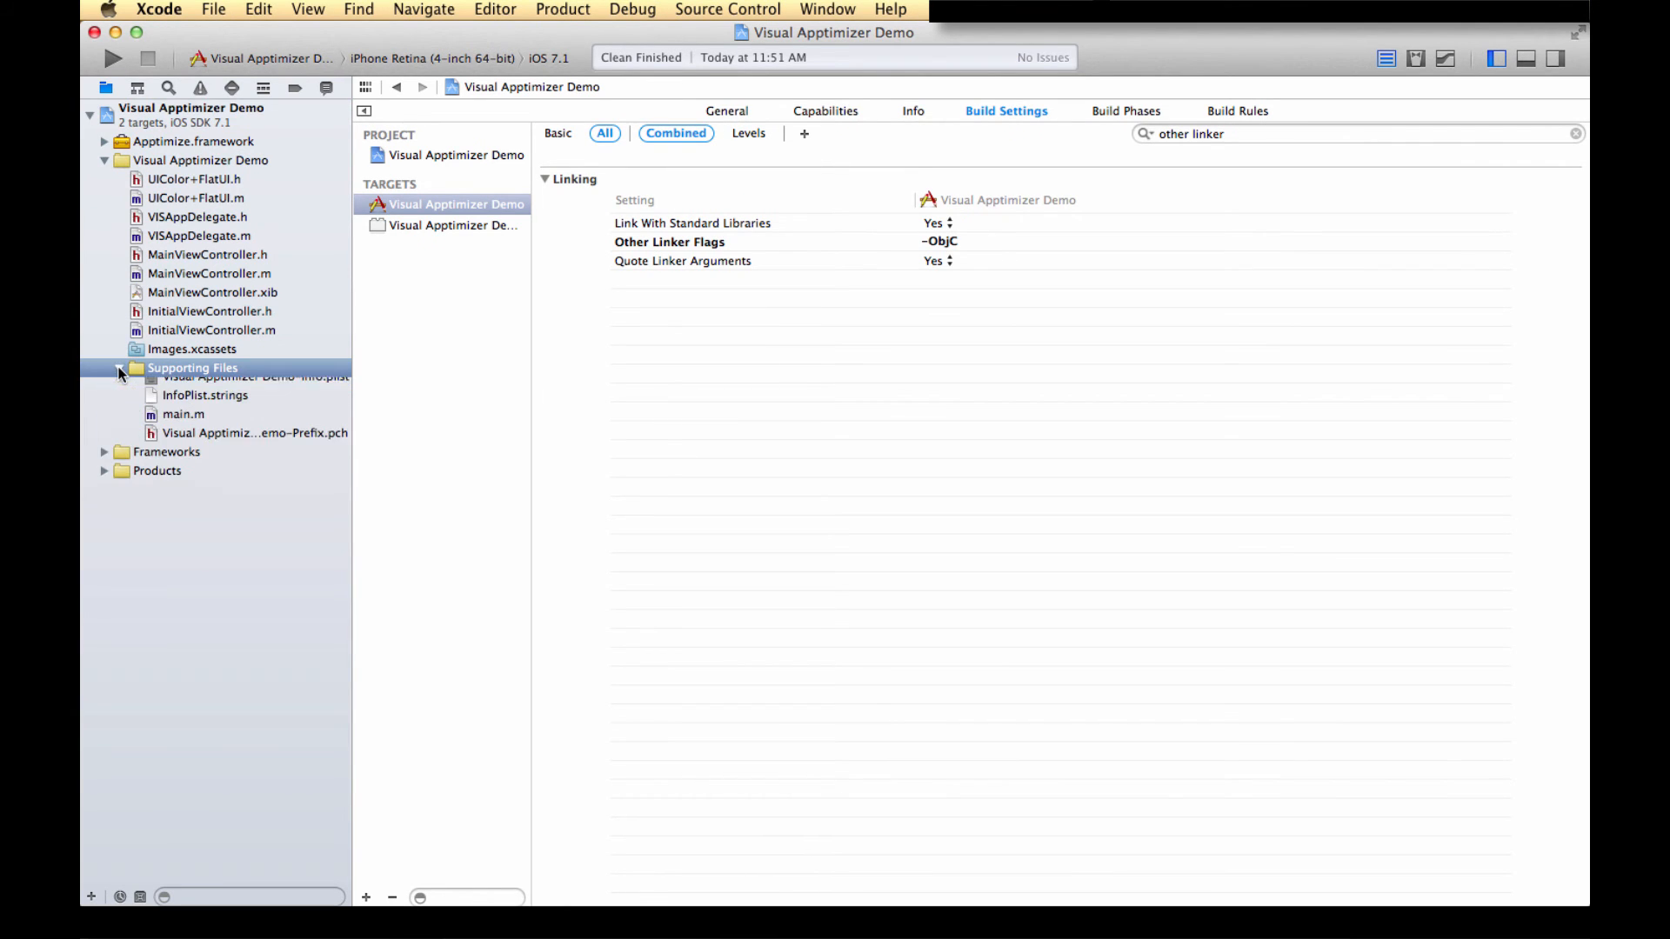
{"action": "left_click", "coordinate": [255, 378]}
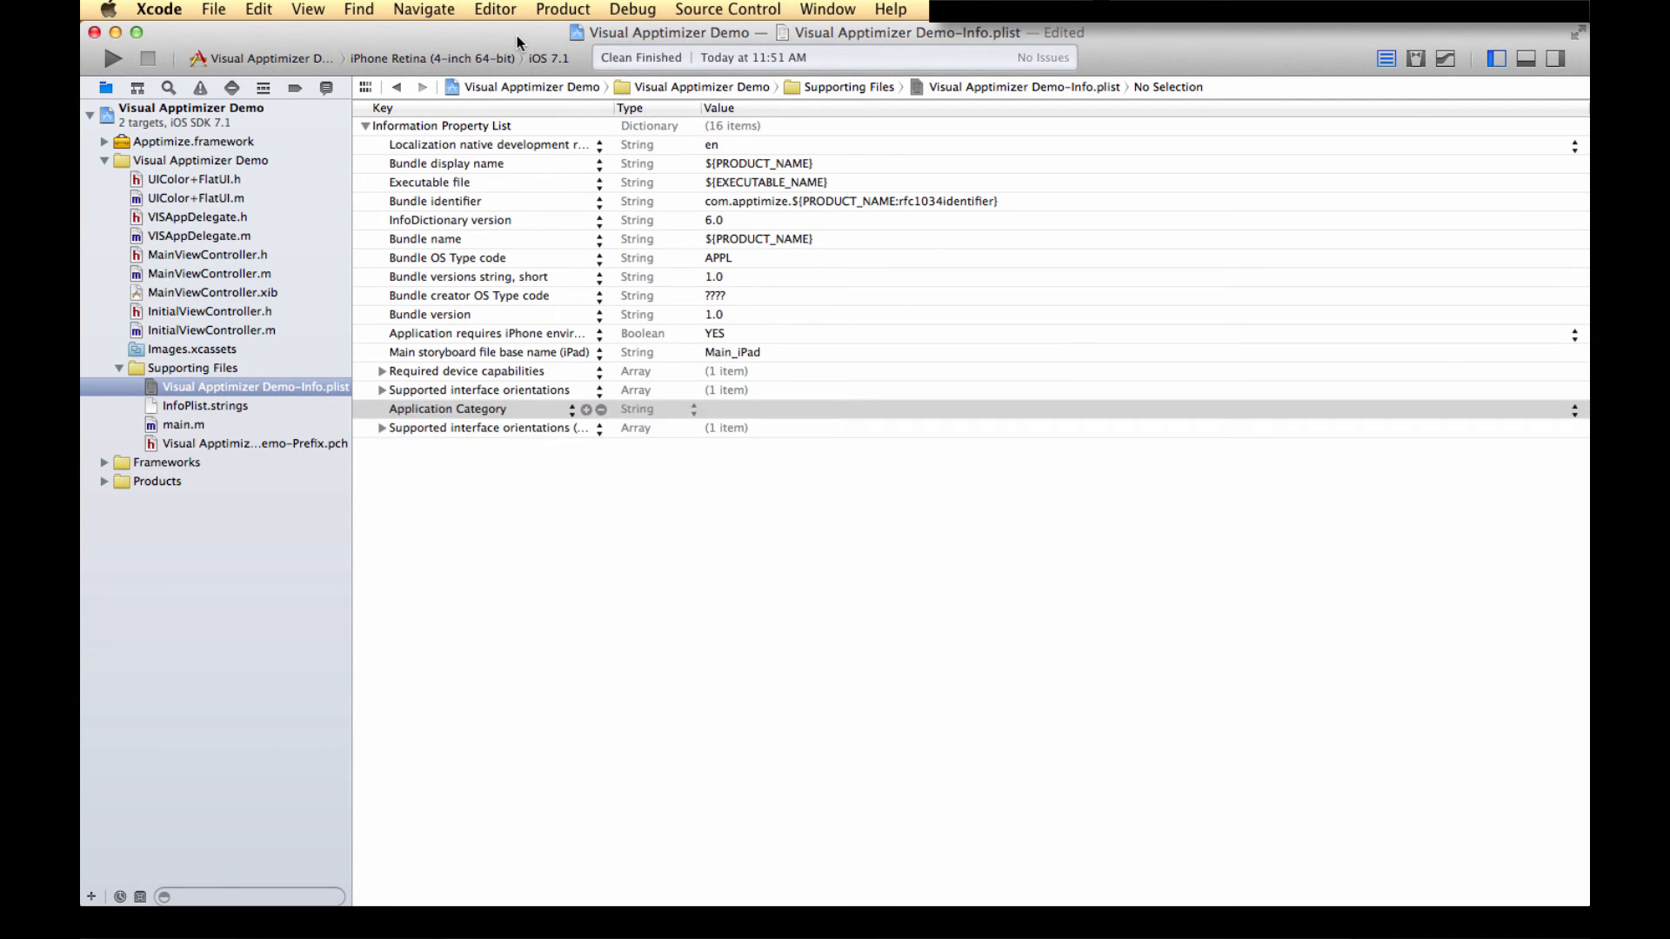
{"action": "double_click", "coordinate": [447, 409]}
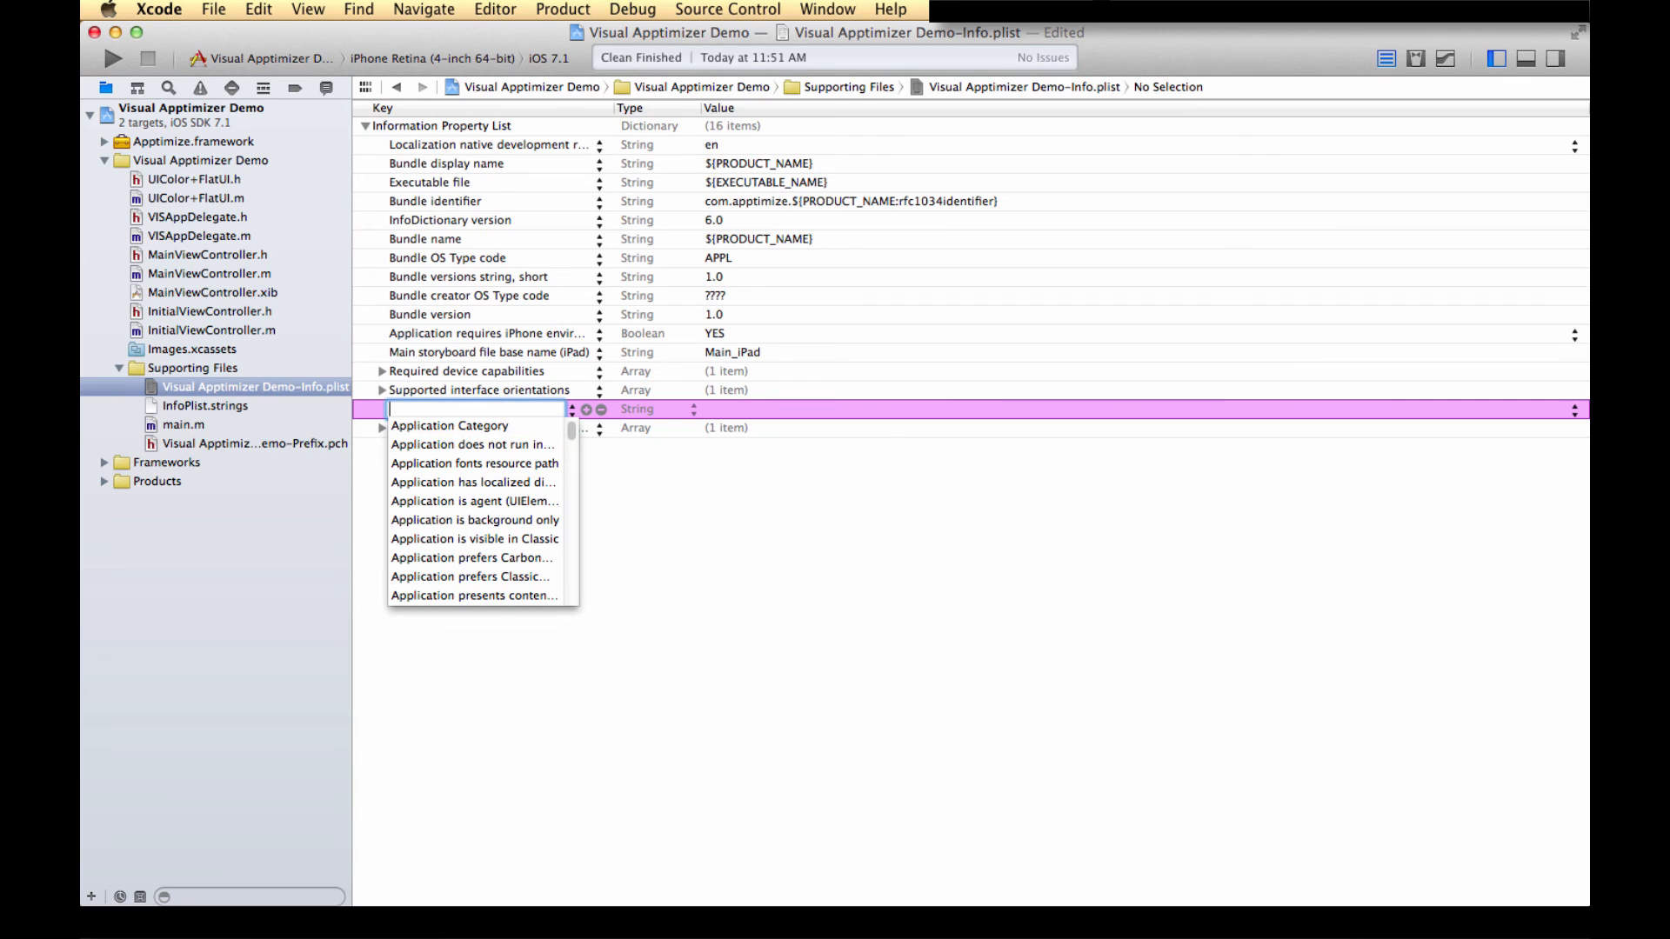
{"action": "type", "text": "ApptimizeAppKey"}
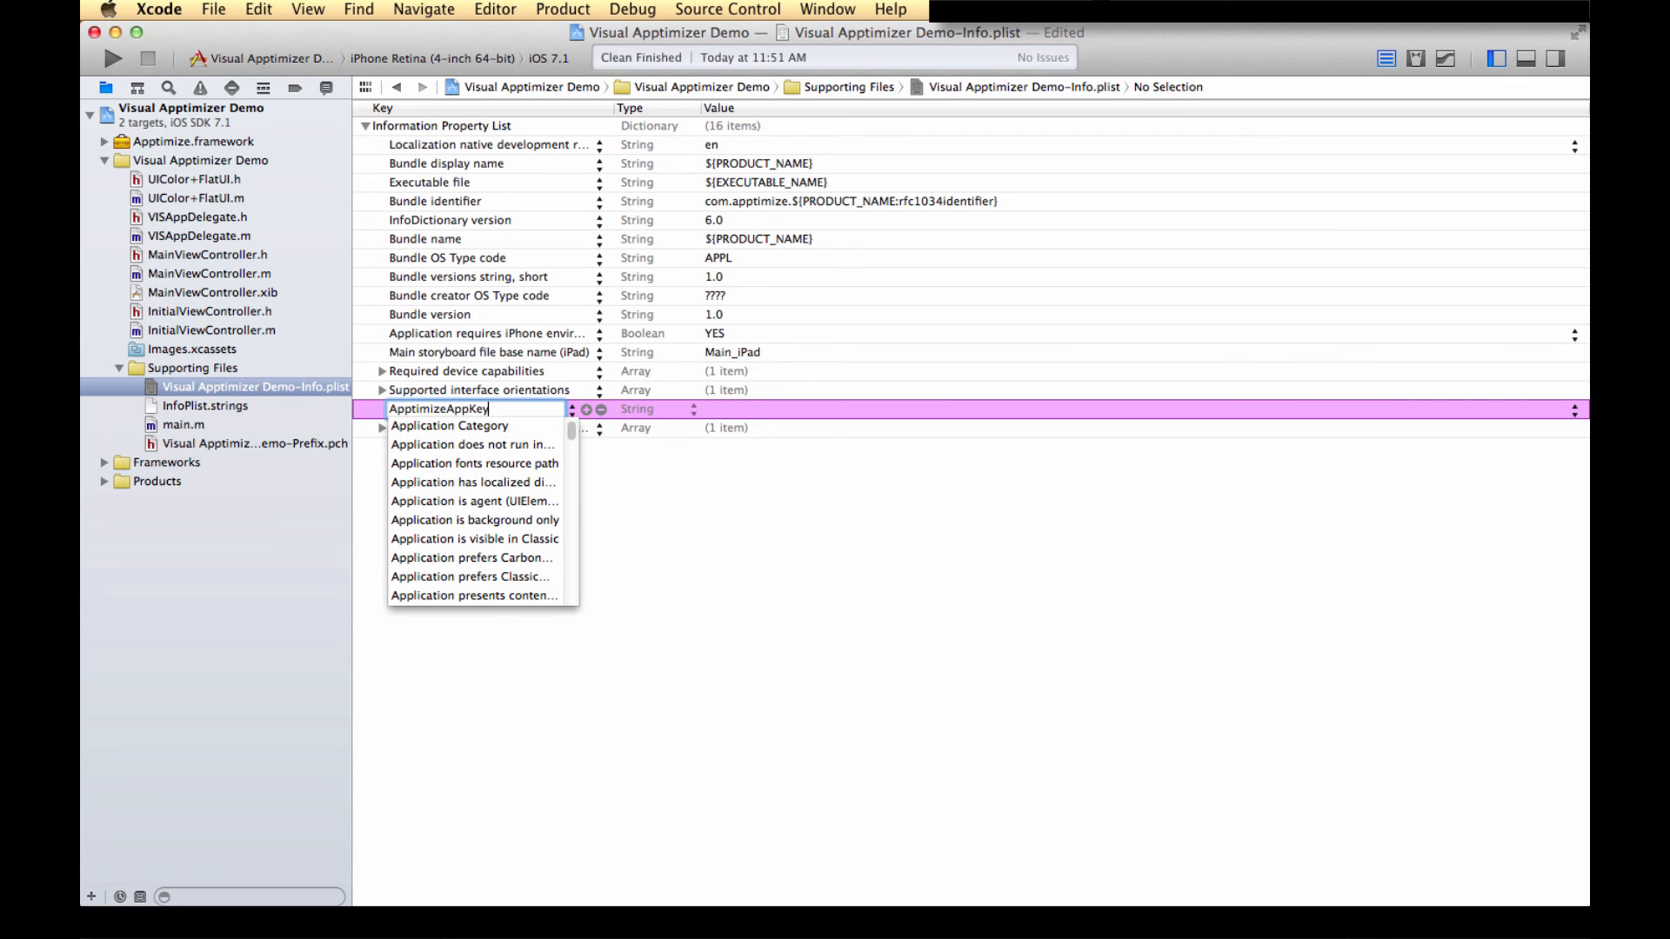
{"action": "key", "text": "Return"}
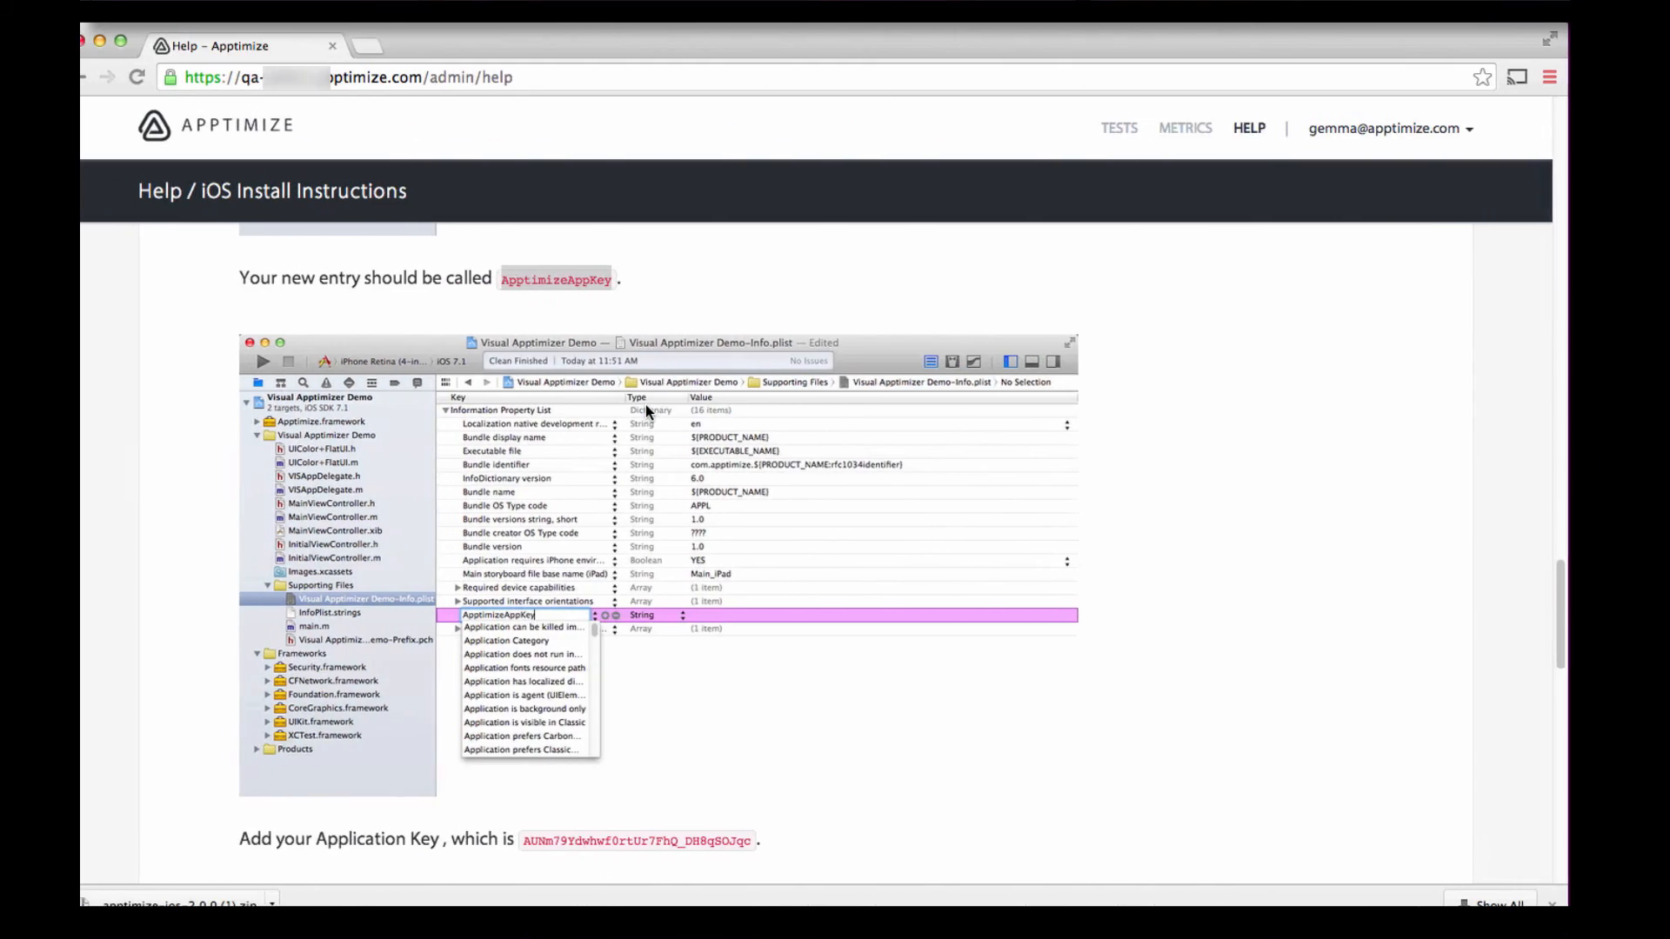
Enter the application key from the help page as the ApptimizeAppKey value
{"action": "scroll", "scroll_direction": "down", "scroll_amount": 3}
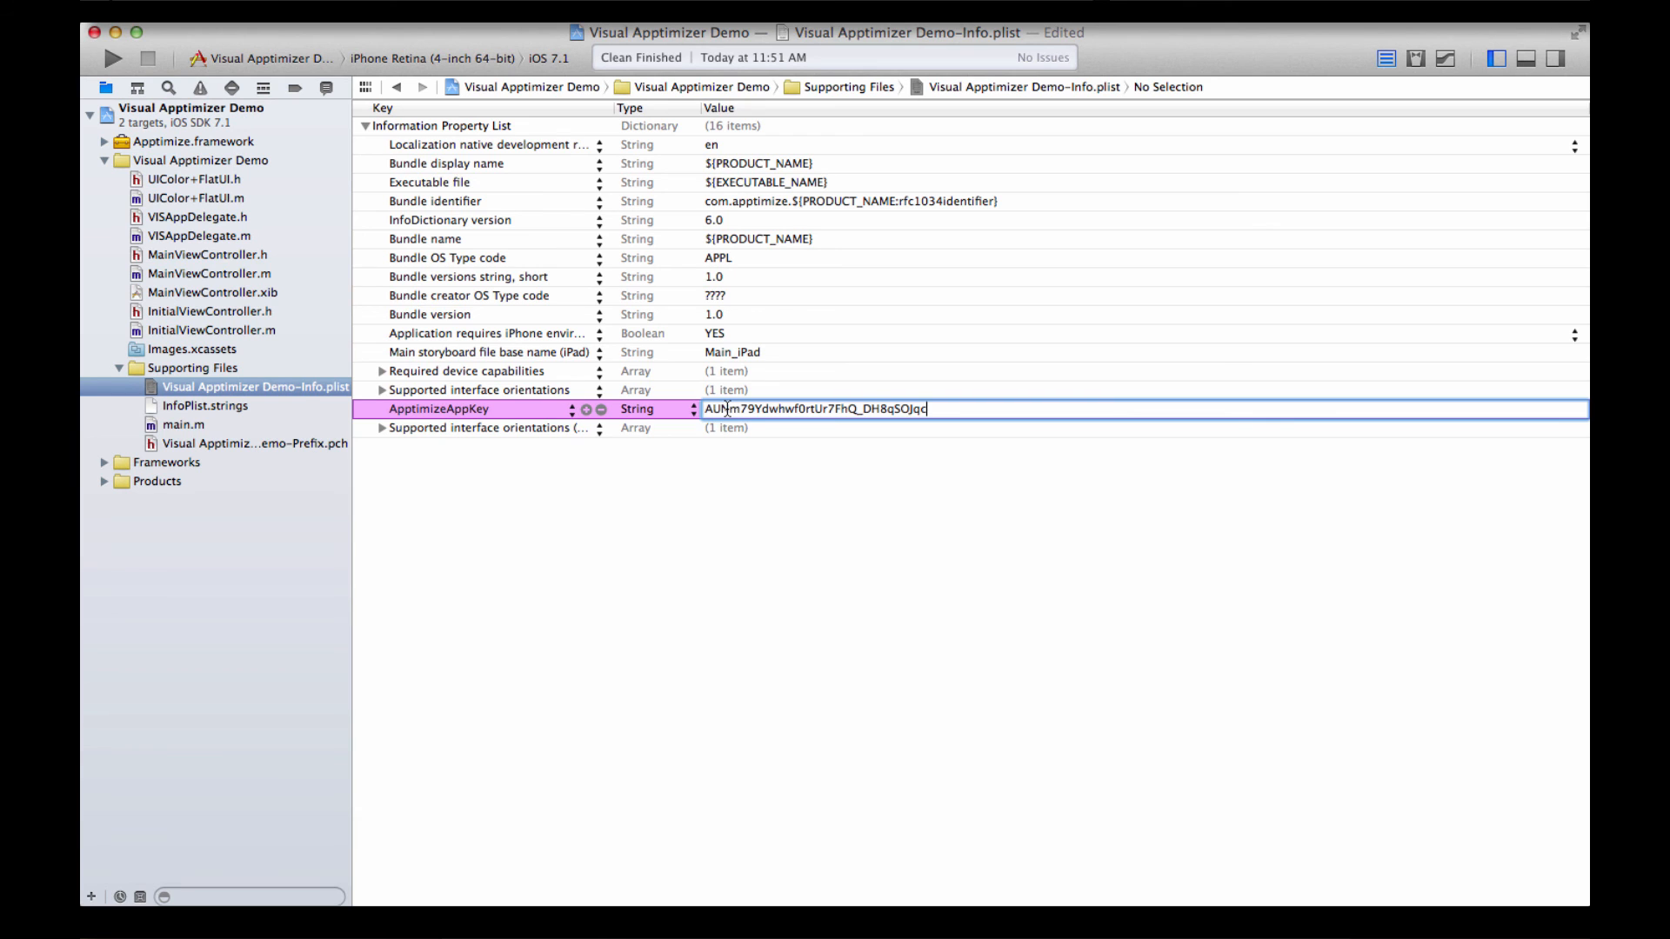
{"action": "left_click", "coordinate": [738, 527]}
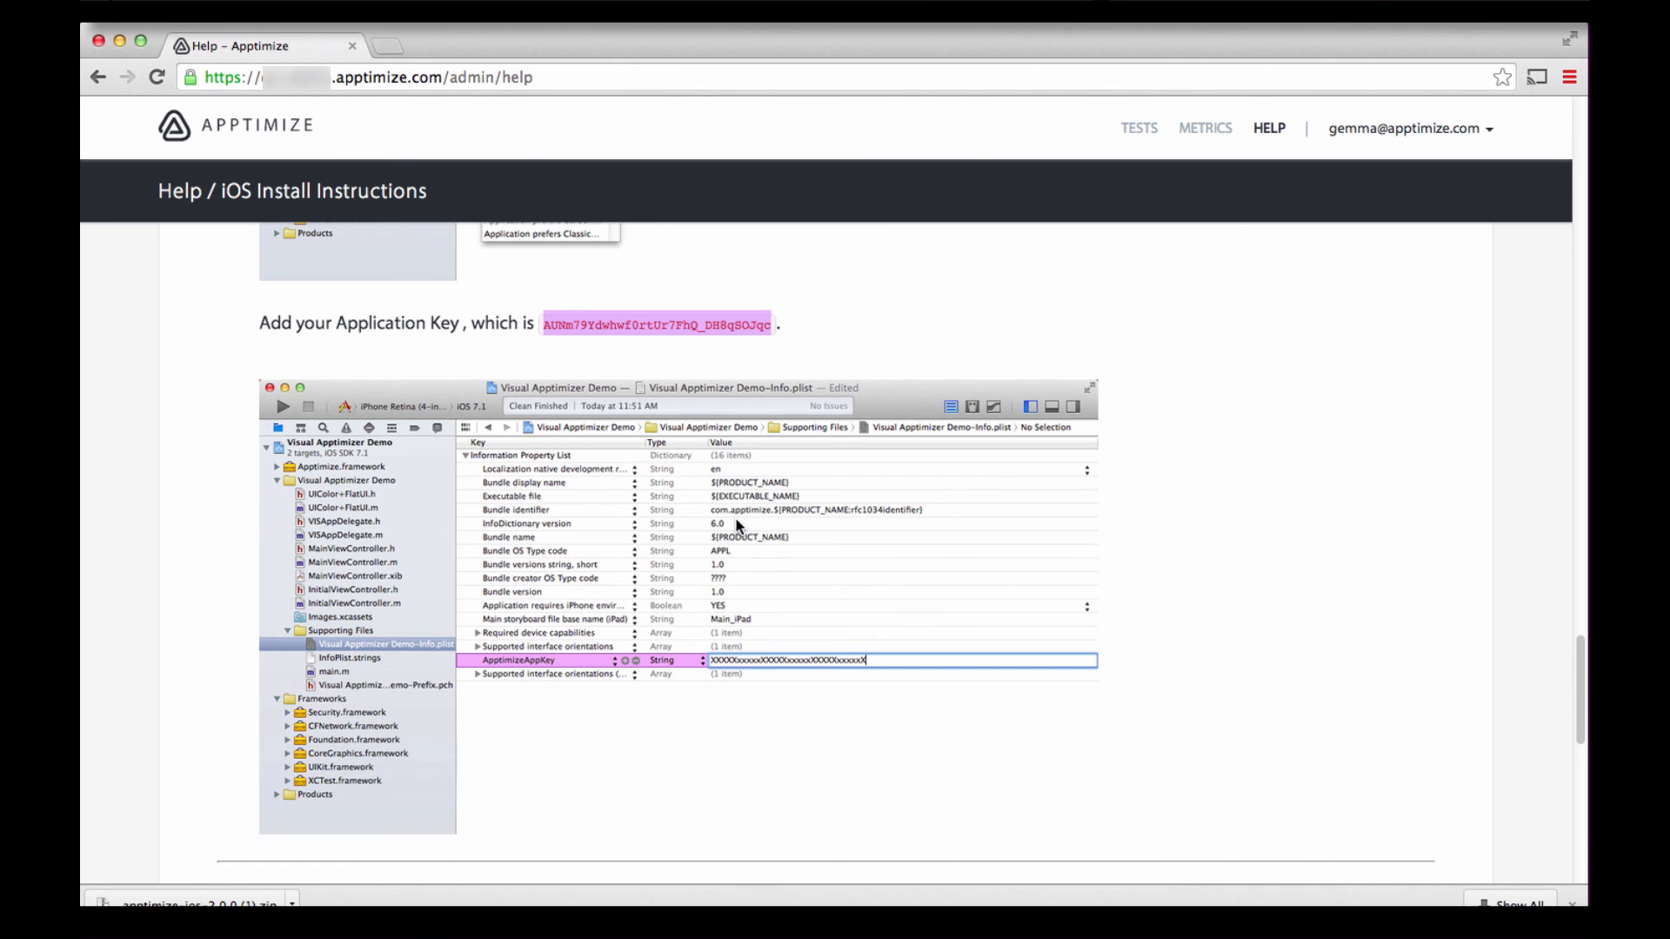
Scroll the help page back to the Manual Installation heading
{"action": "scroll", "scroll_direction": "down", "scroll_amount": 3}
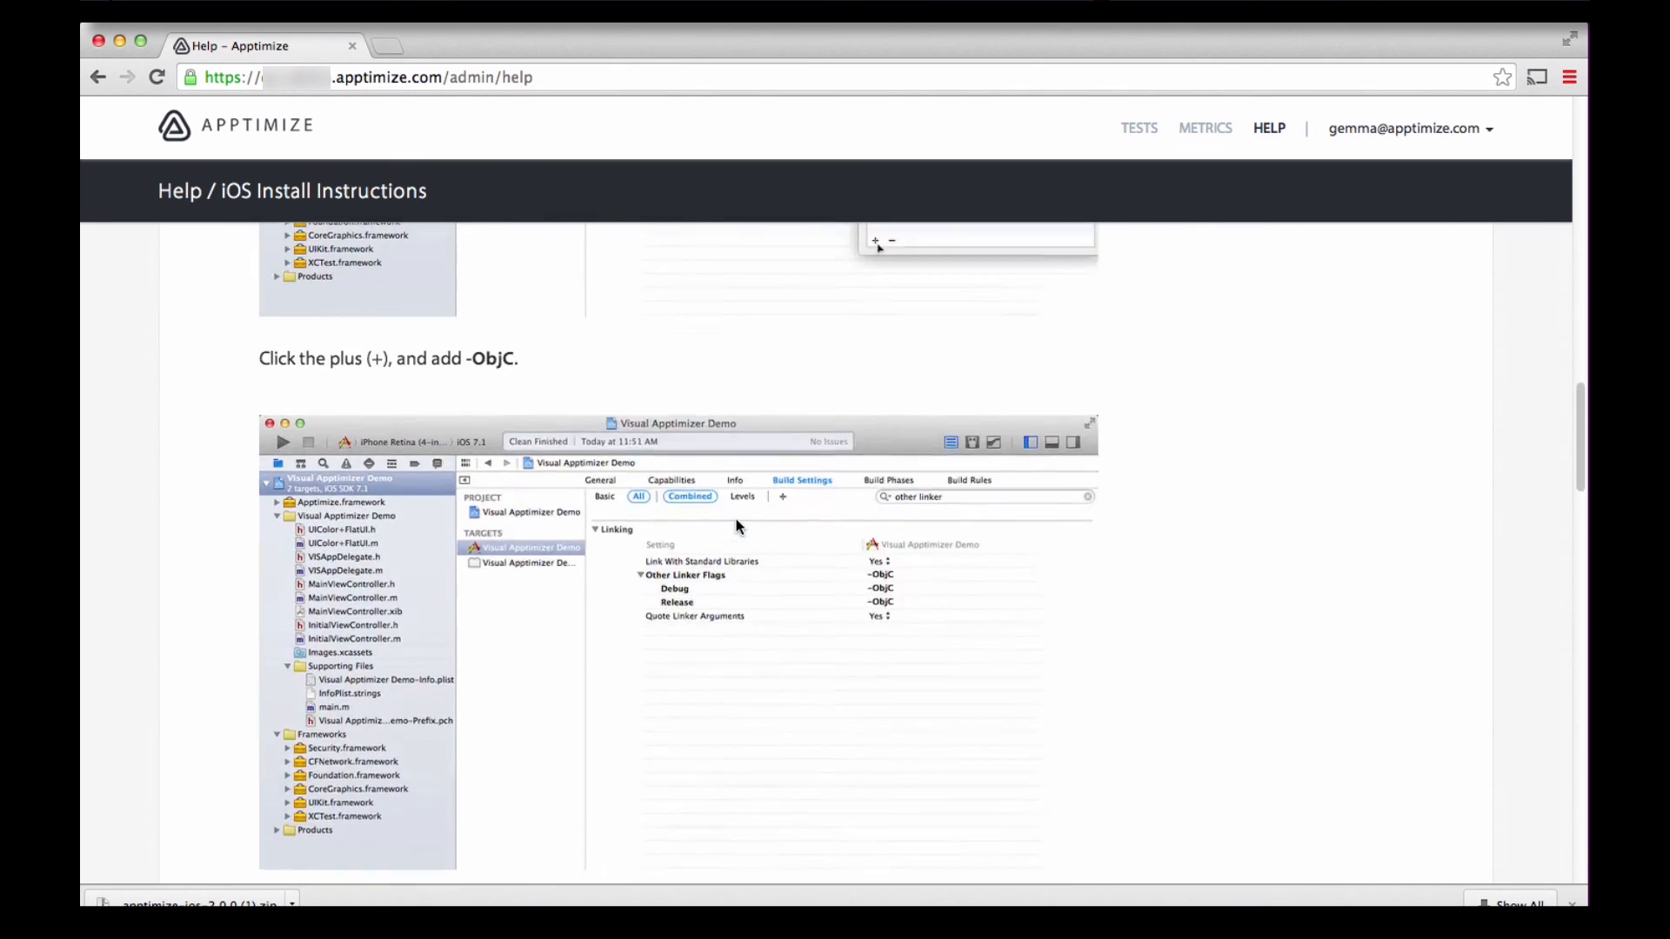
{"action": "scroll", "scroll_direction": "up", "scroll_amount": 3}
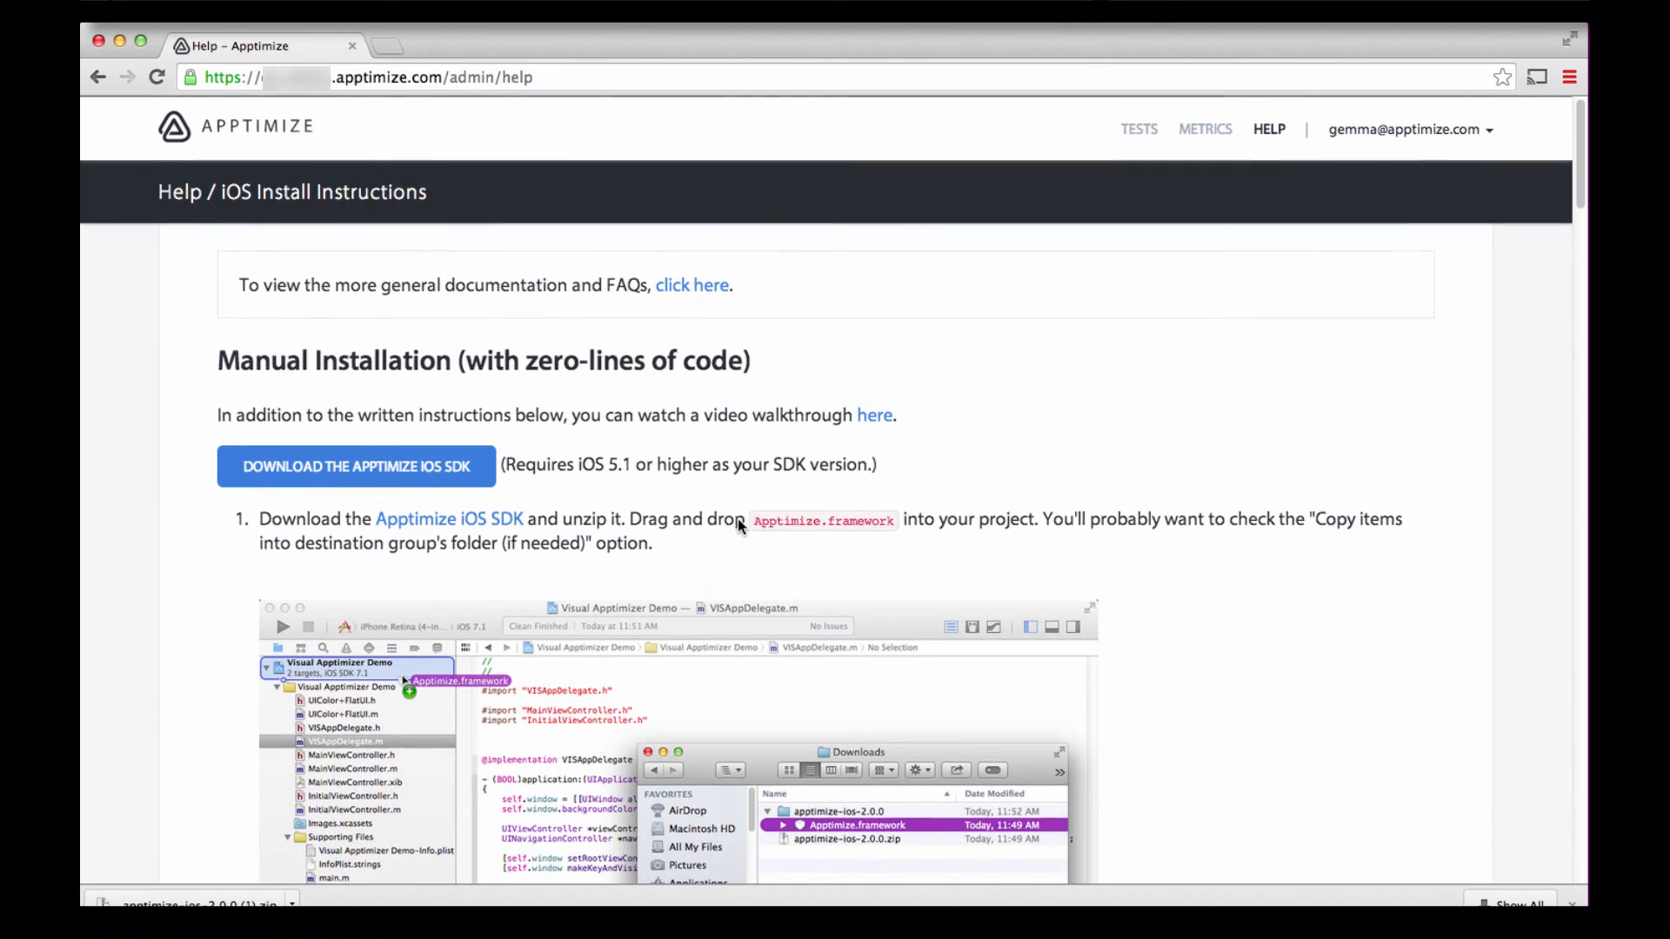